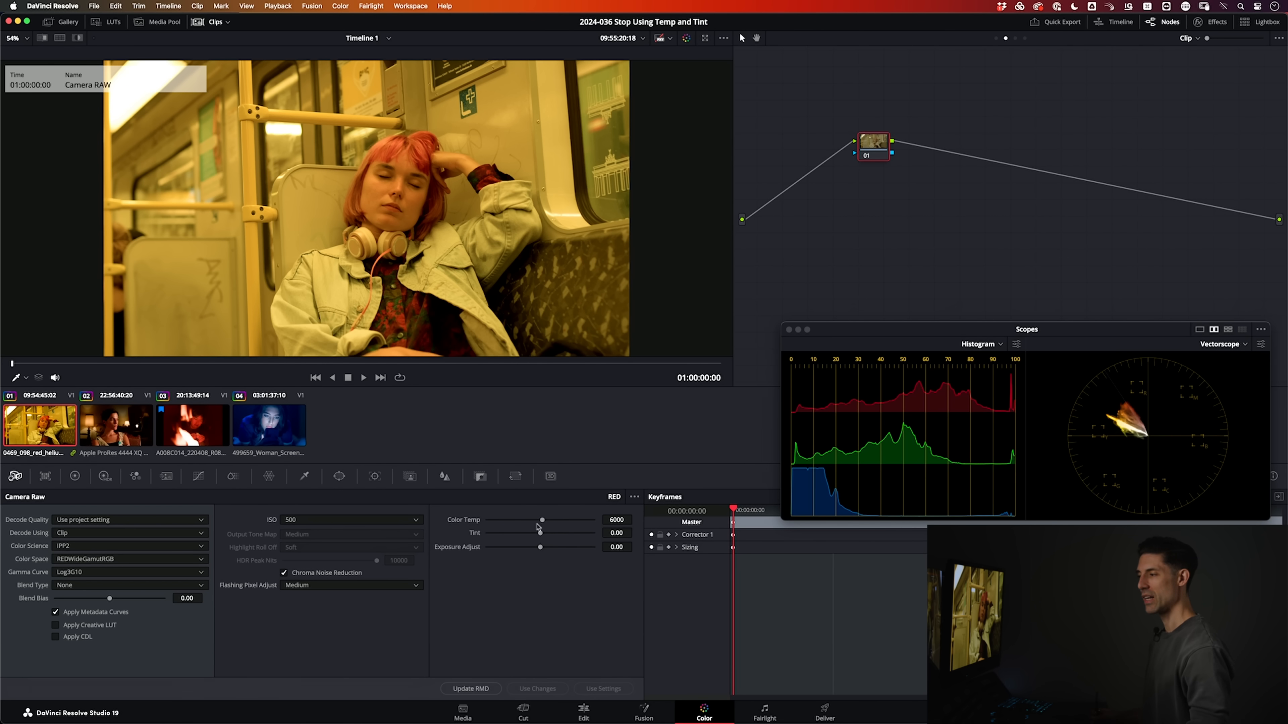
mouse_move(451, 453)
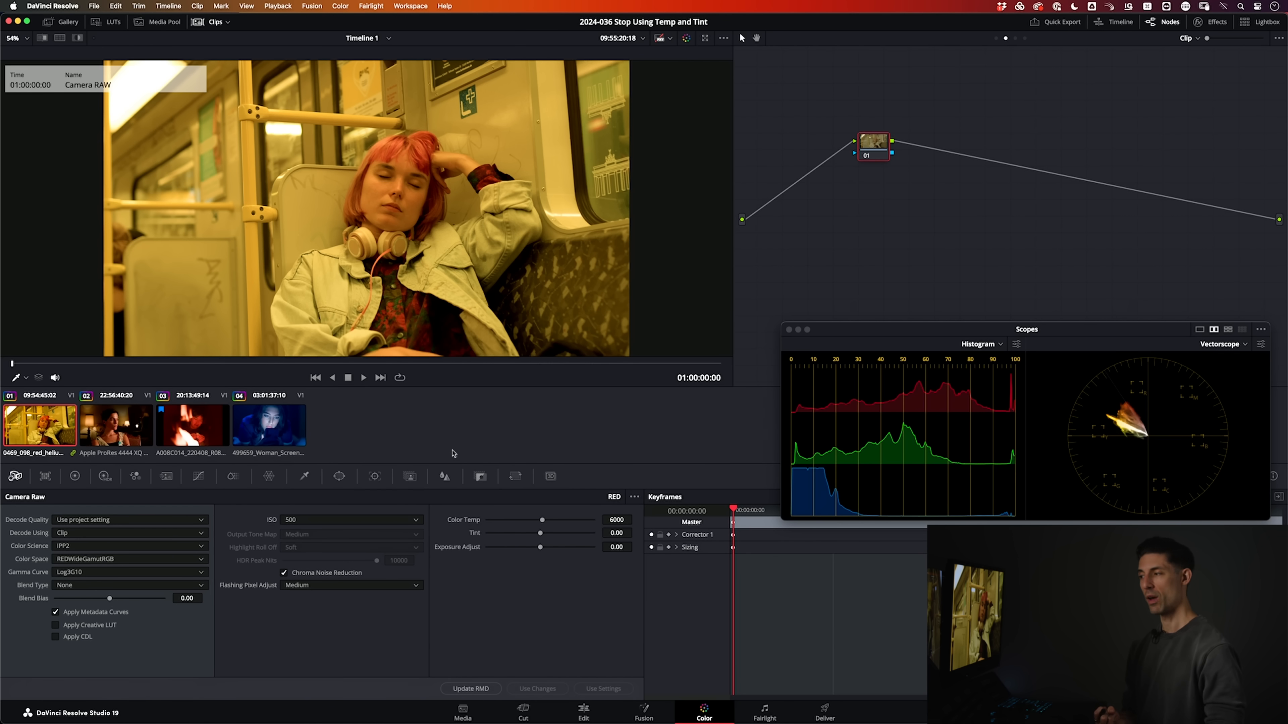
mouse_move(515, 519)
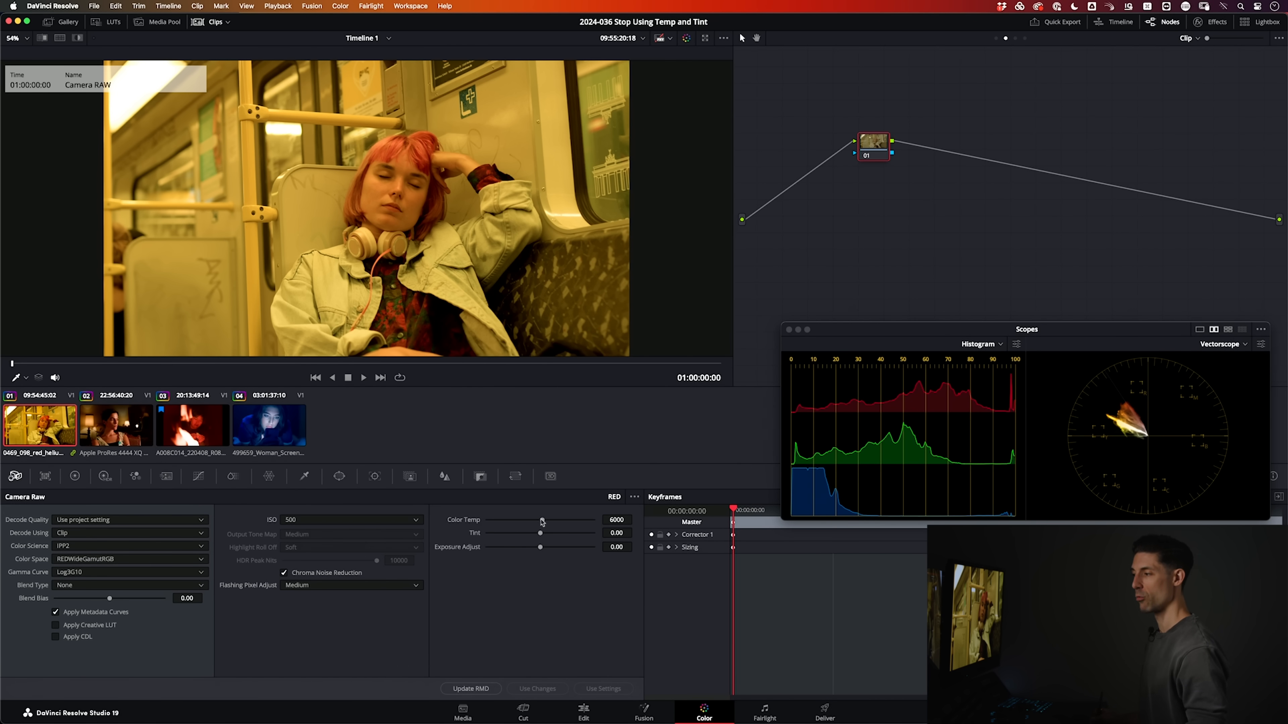
Step: Drag the Camera RAW Color Temp slider from 6000 down to about 4622 Kelvin
left_click_drag(539, 522, 534, 522)
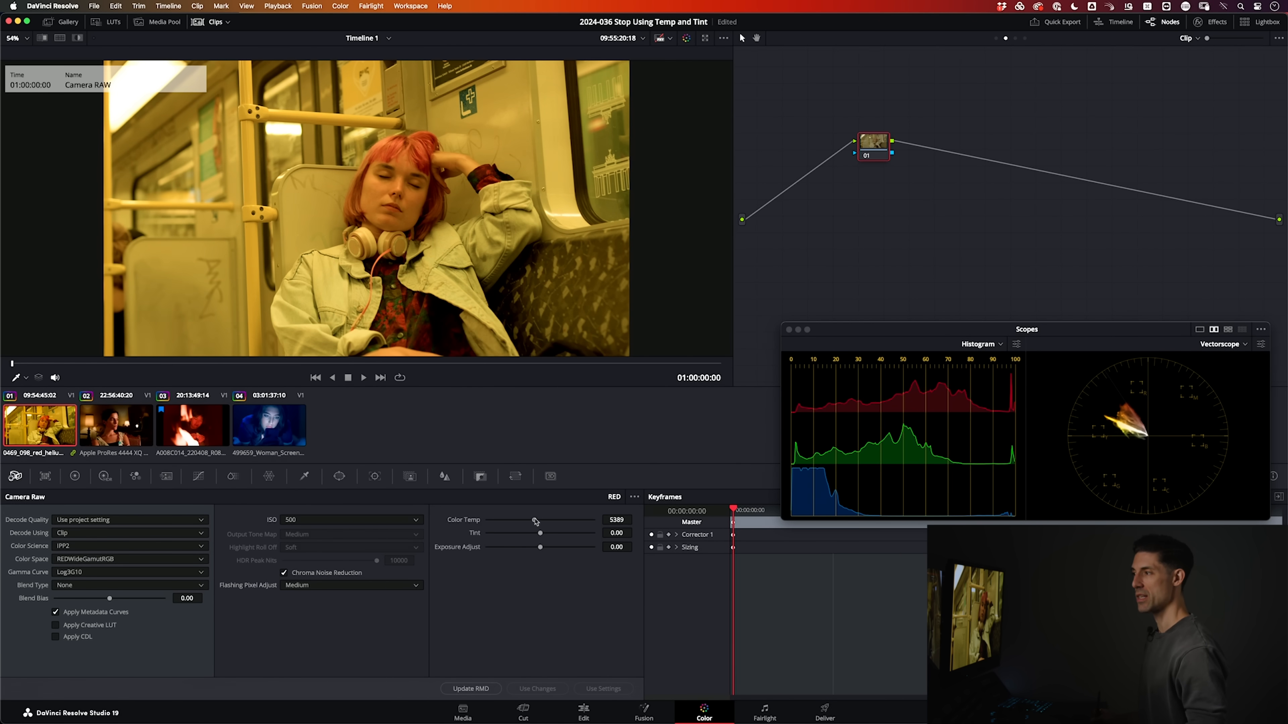
left_click_drag(535, 521, 532, 520)
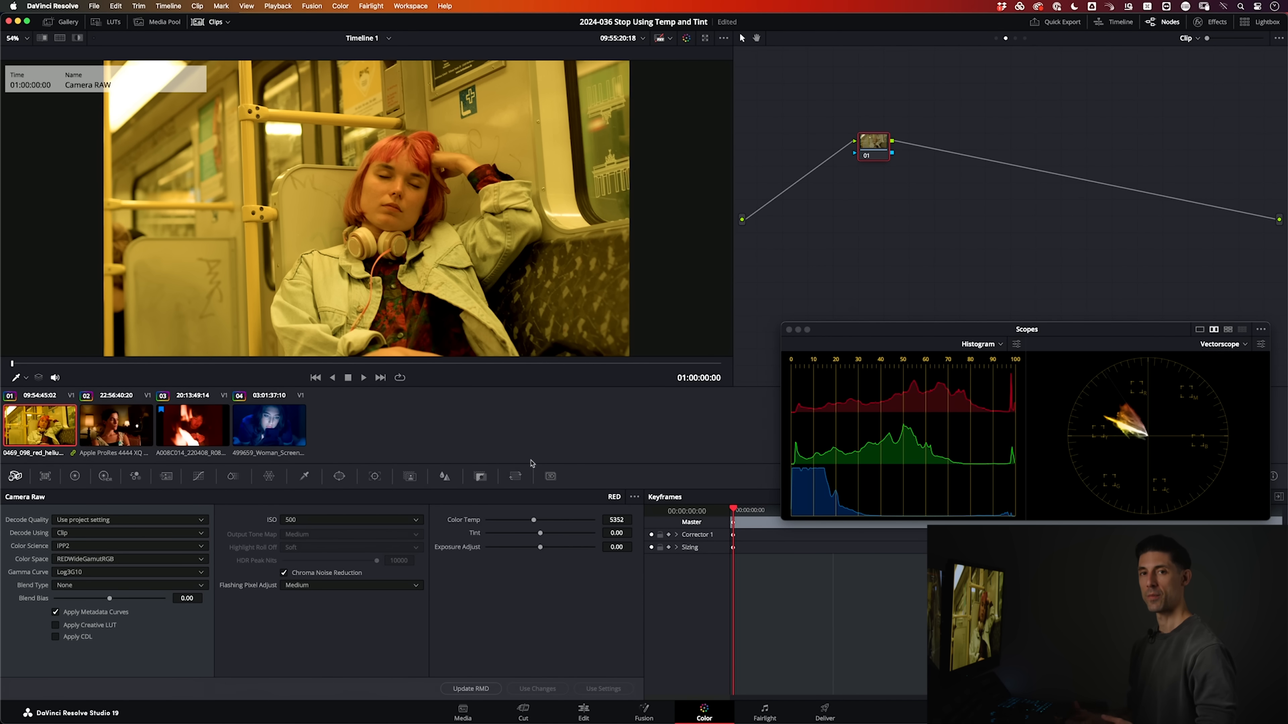
mouse_move(476, 464)
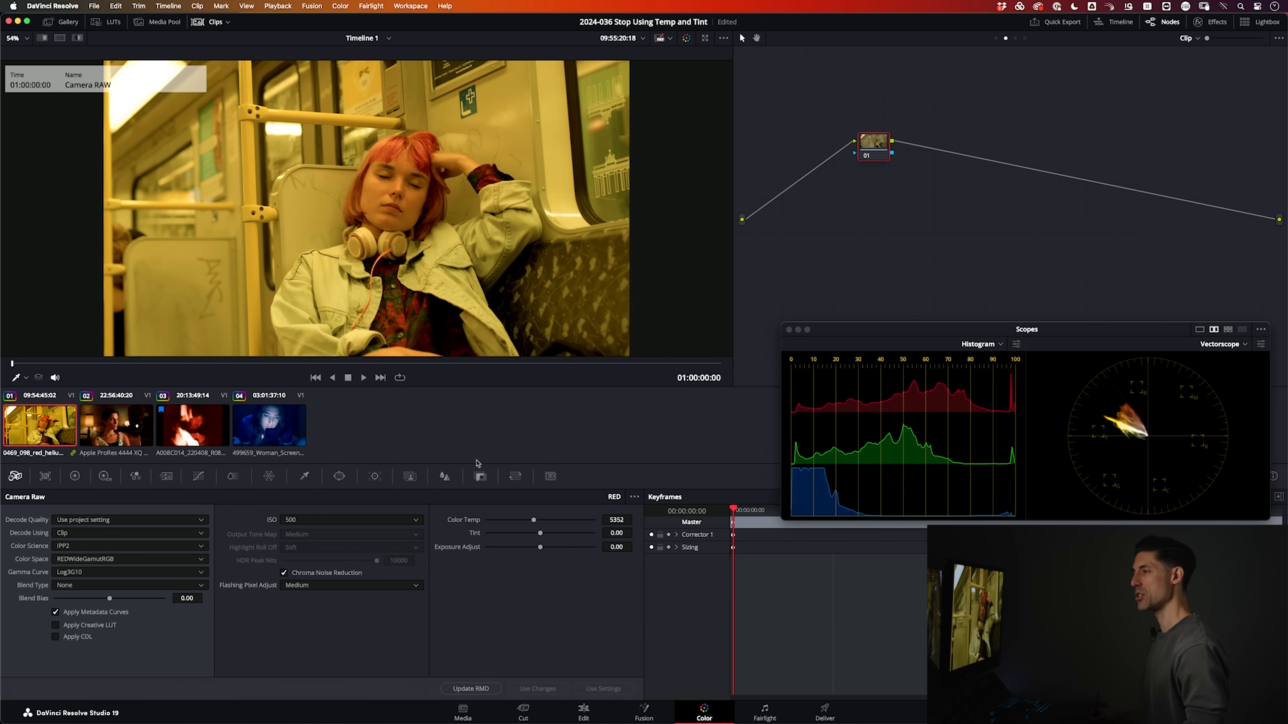
left_click_drag(532, 520, 529, 520)
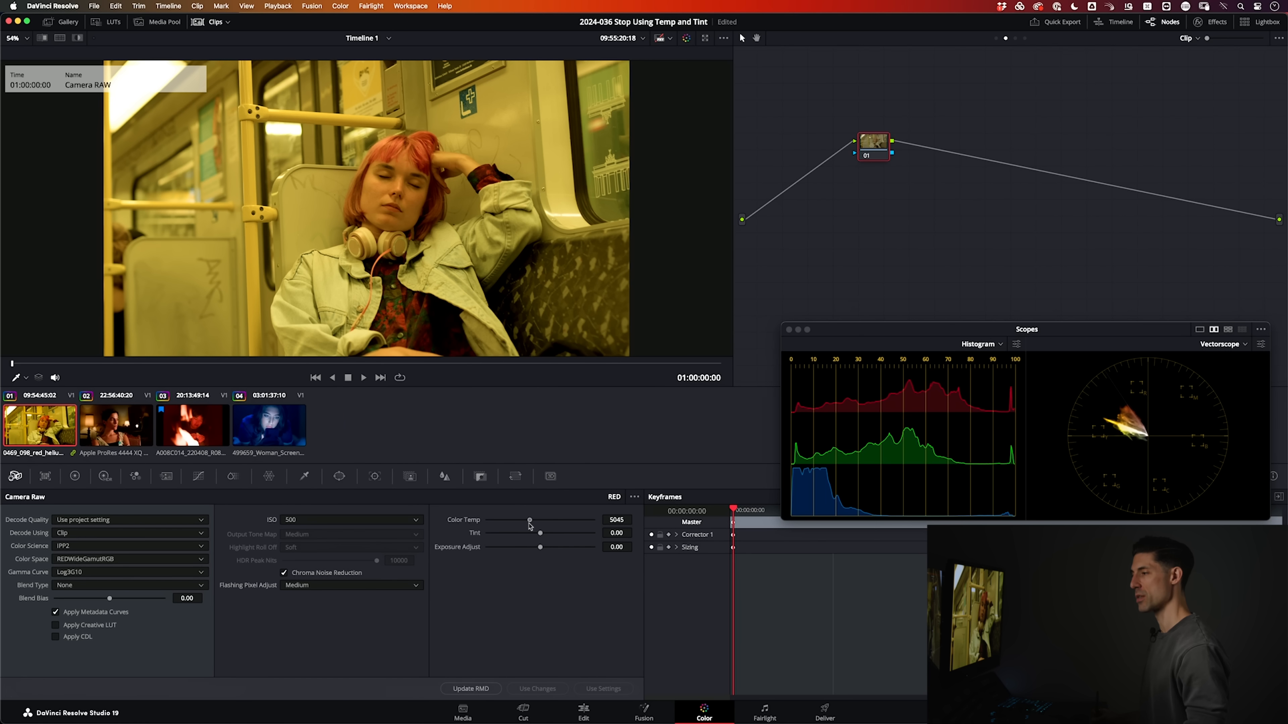
left_click_drag(530, 523, 524, 523)
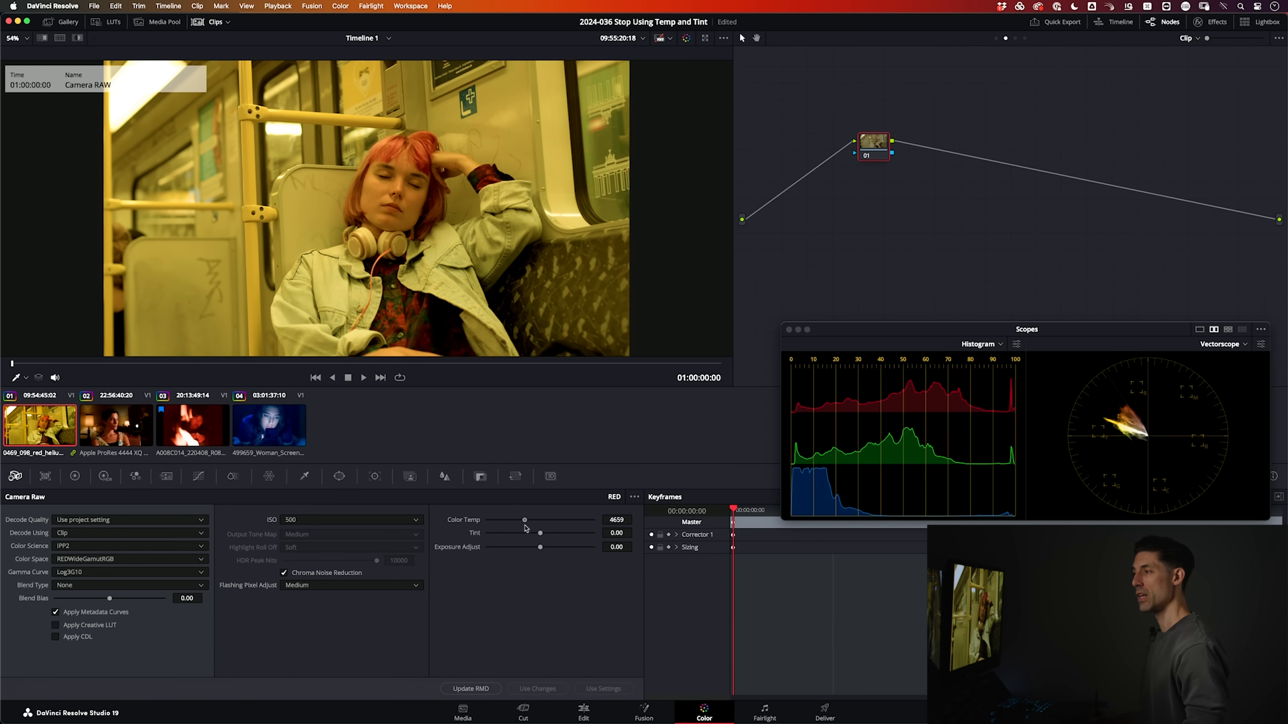
left_click_drag(541, 520, 524, 519)
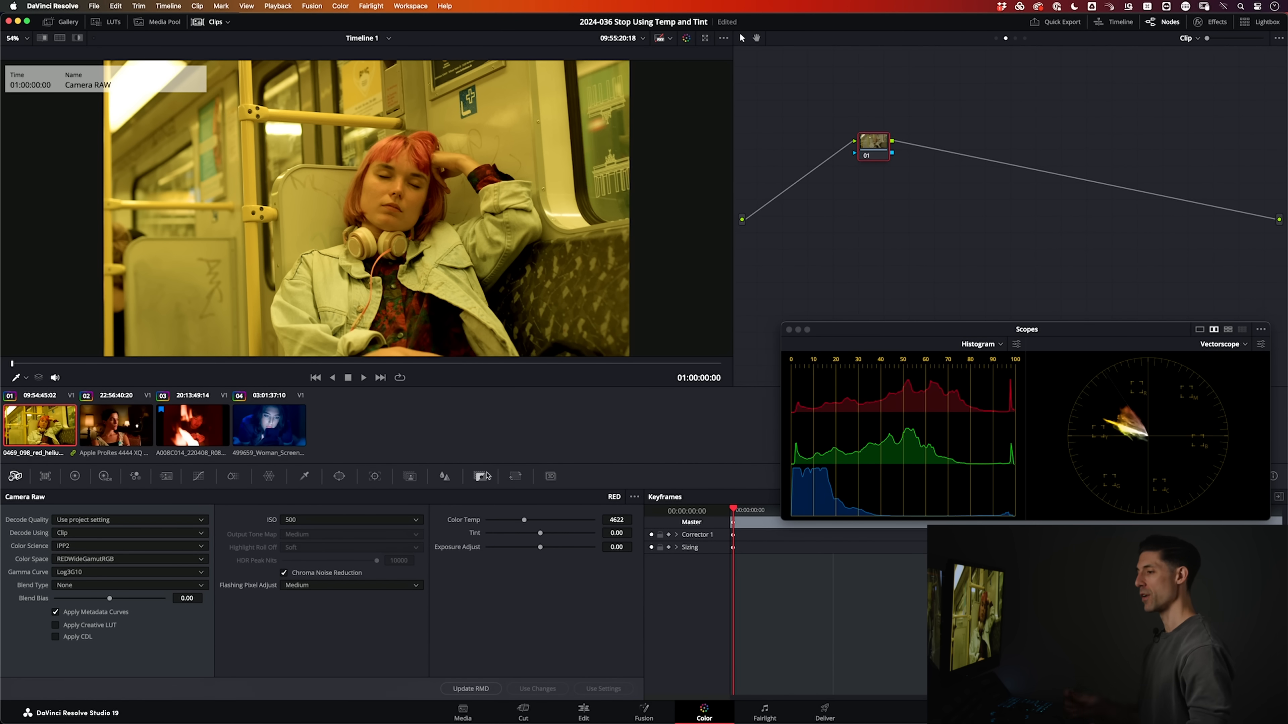
left_click(616, 520)
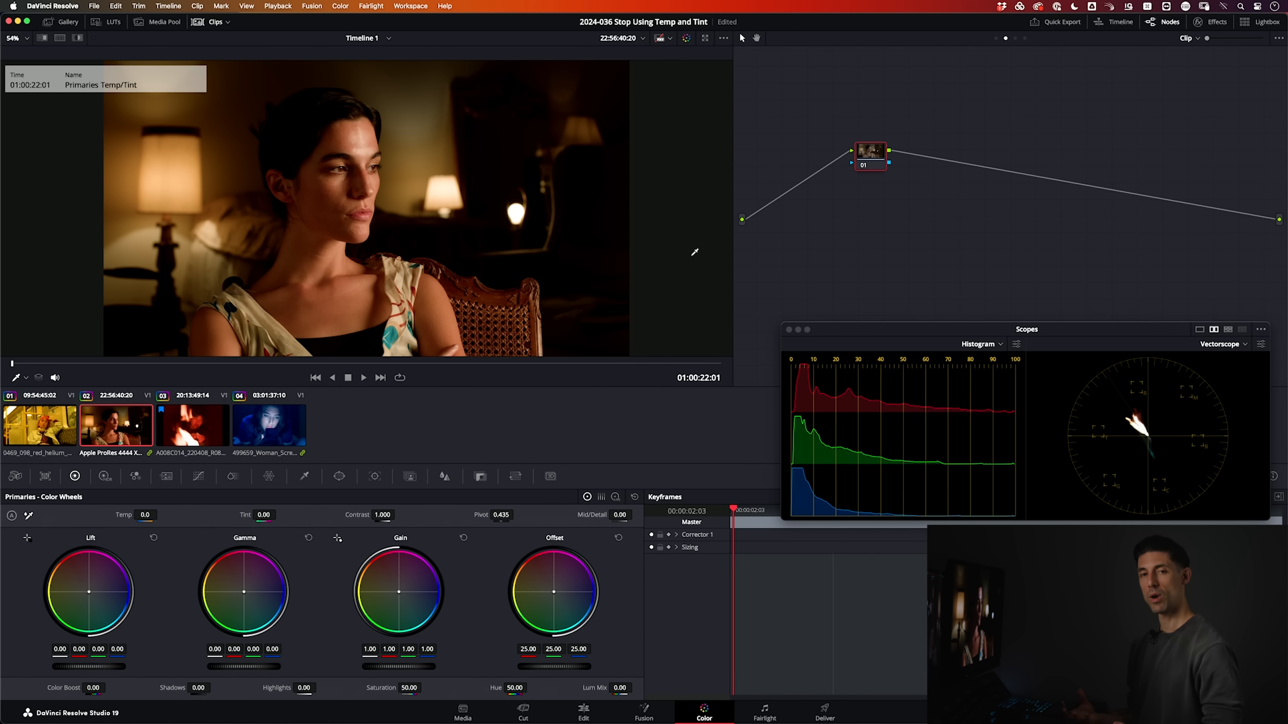
mouse_move(173, 261)
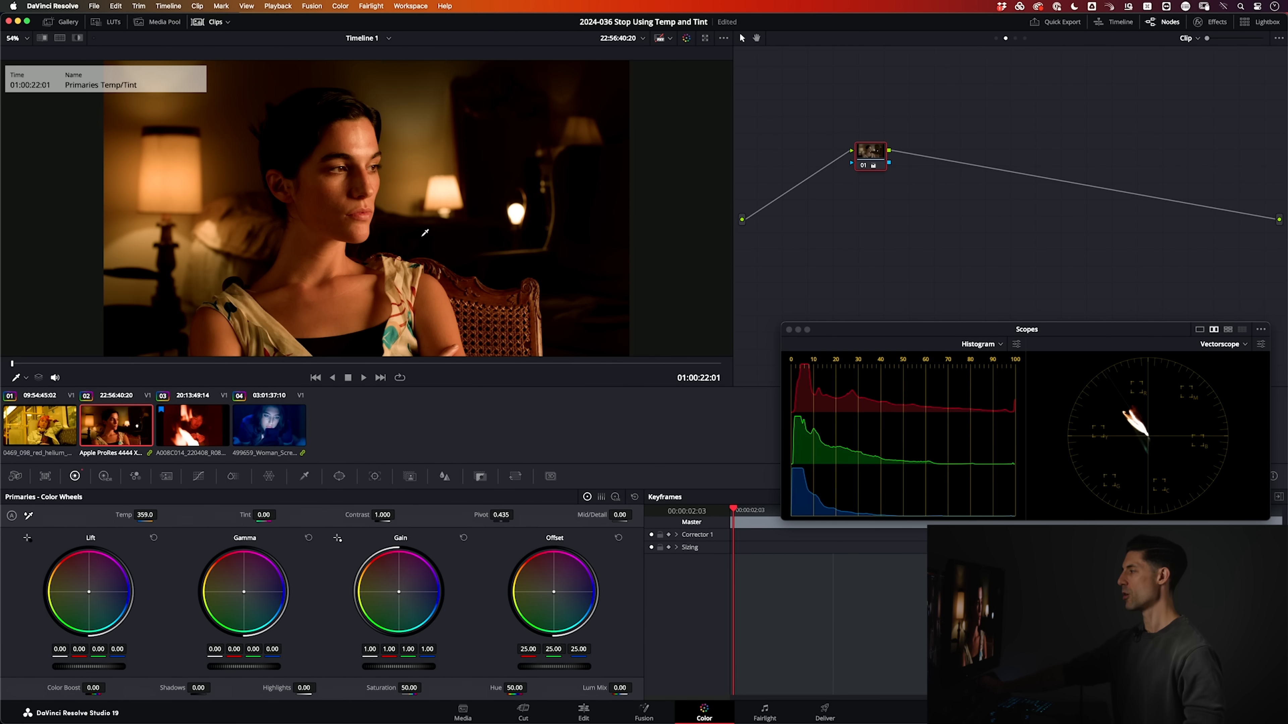
Step: Warm the clip's primary Temp to 463, then show the clip's own nodes instead of timeline nodes
left_click_drag(138, 515, 152, 515)
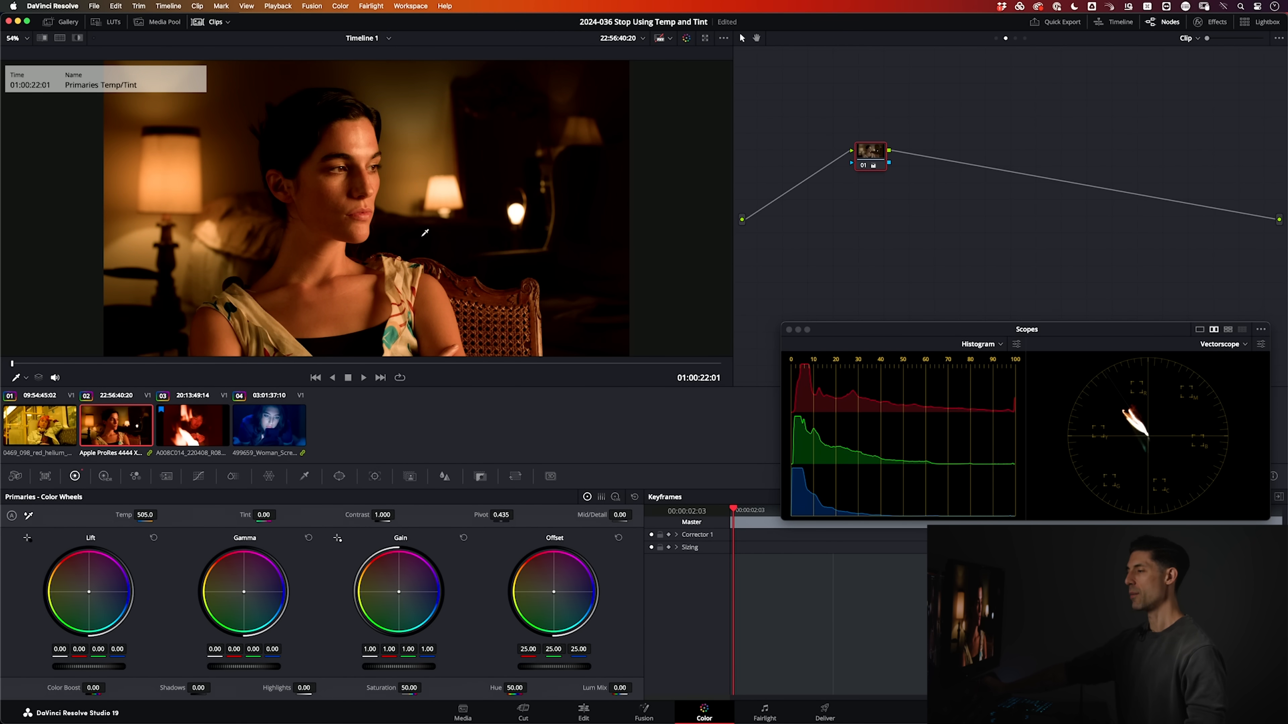
left_click_drag(145, 515, 140, 515)
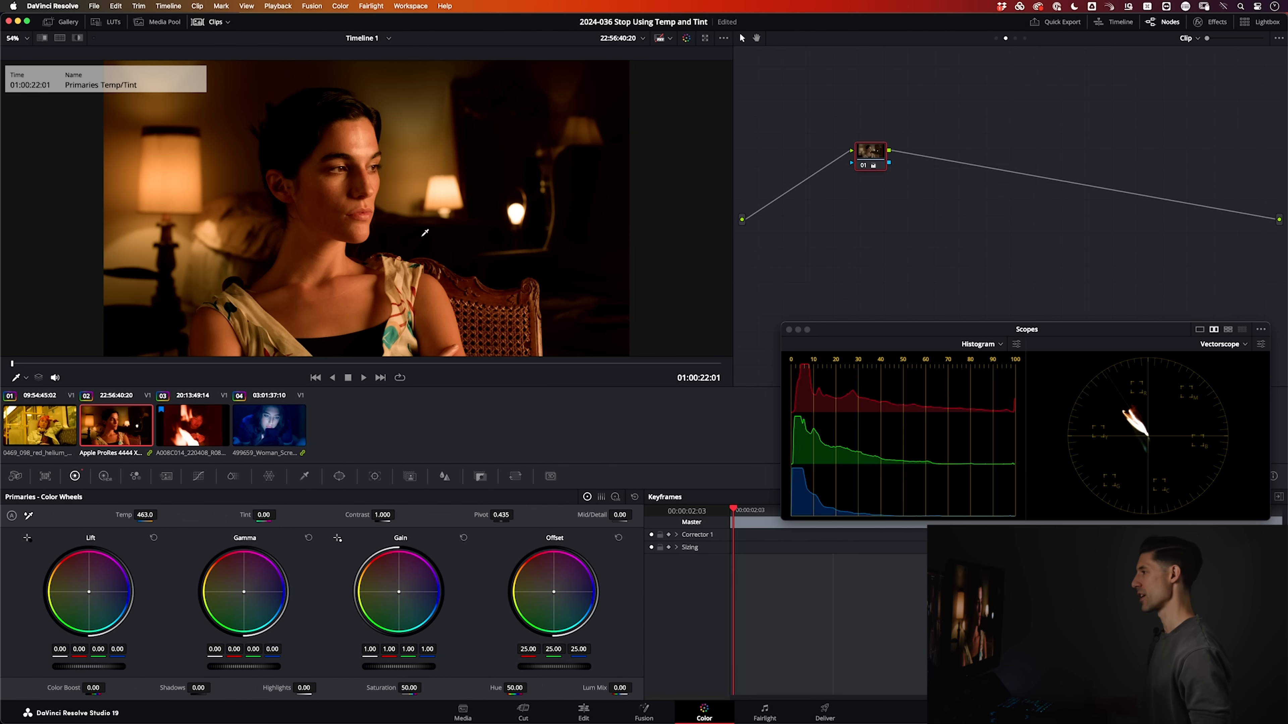
mouse_move(871, 152)
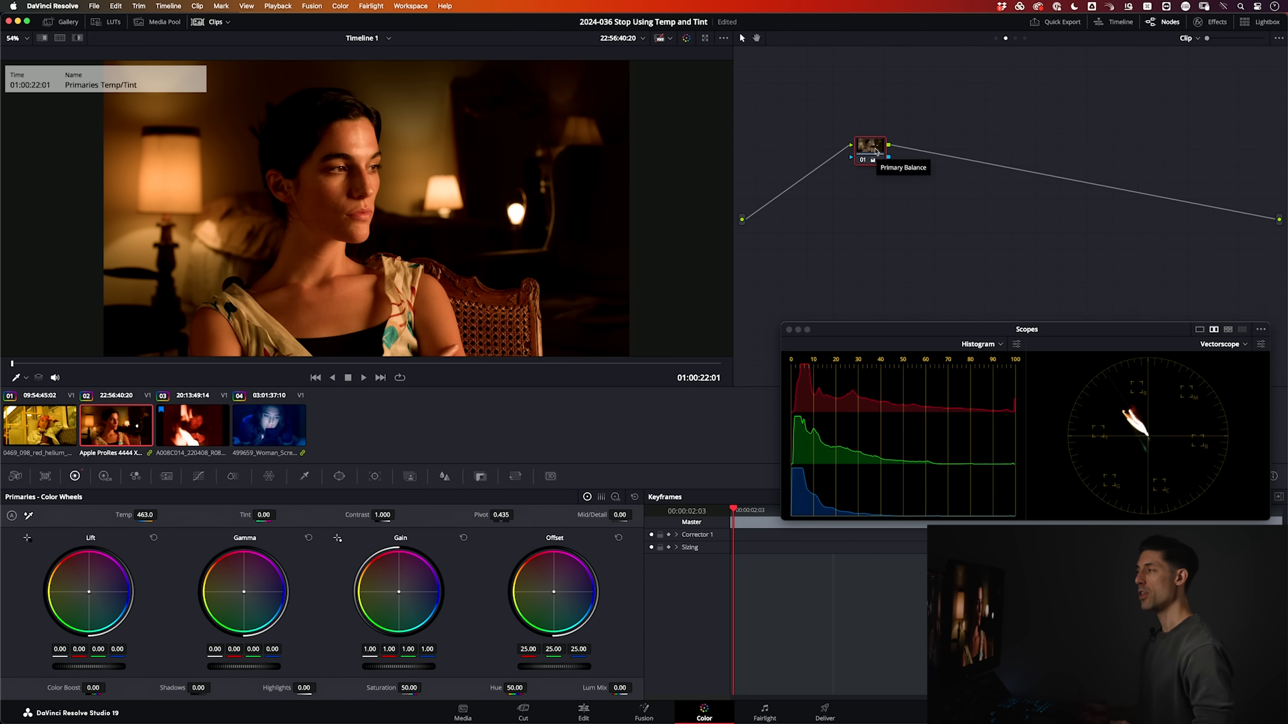
mouse_move(1024, 41)
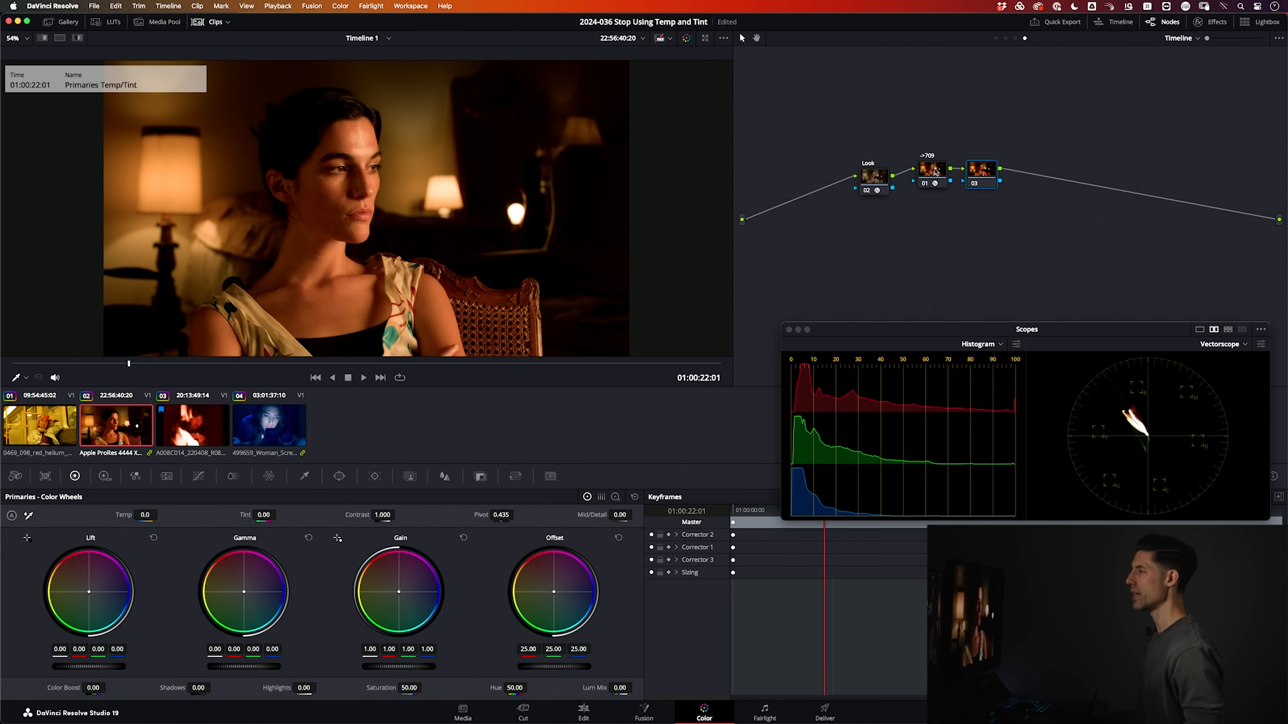
left_click(931, 170)
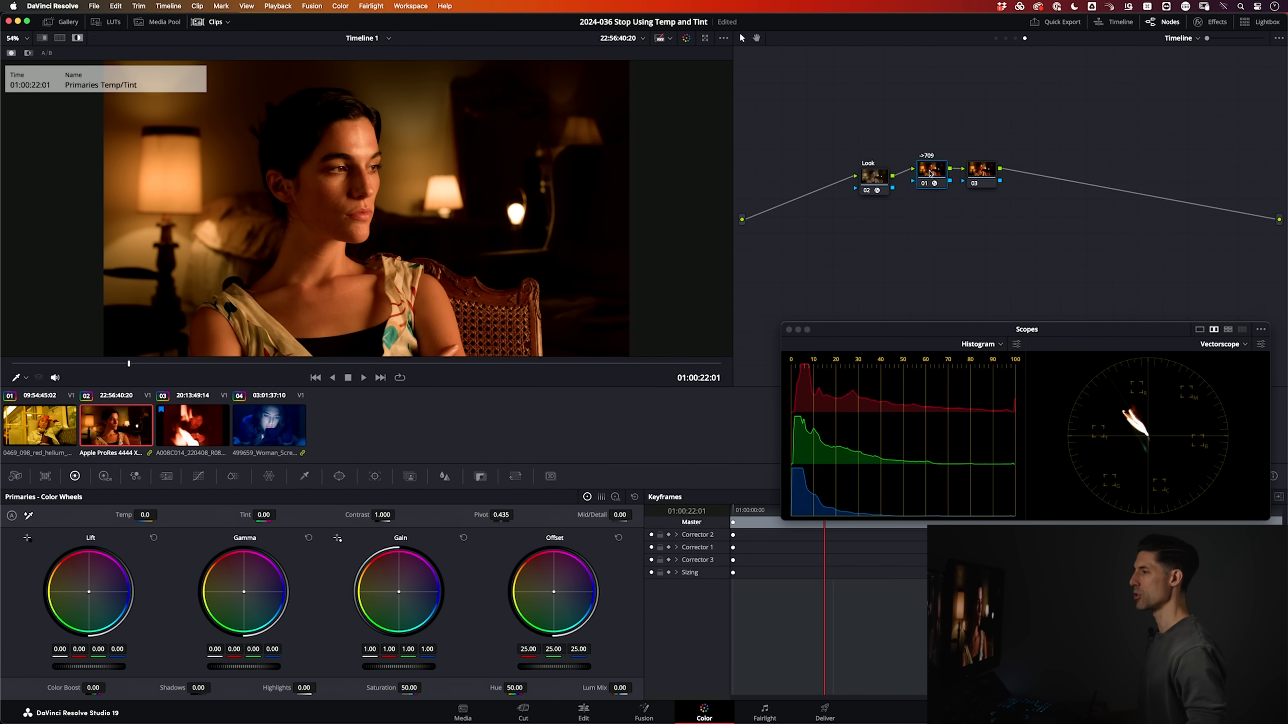
left_click(981, 172)
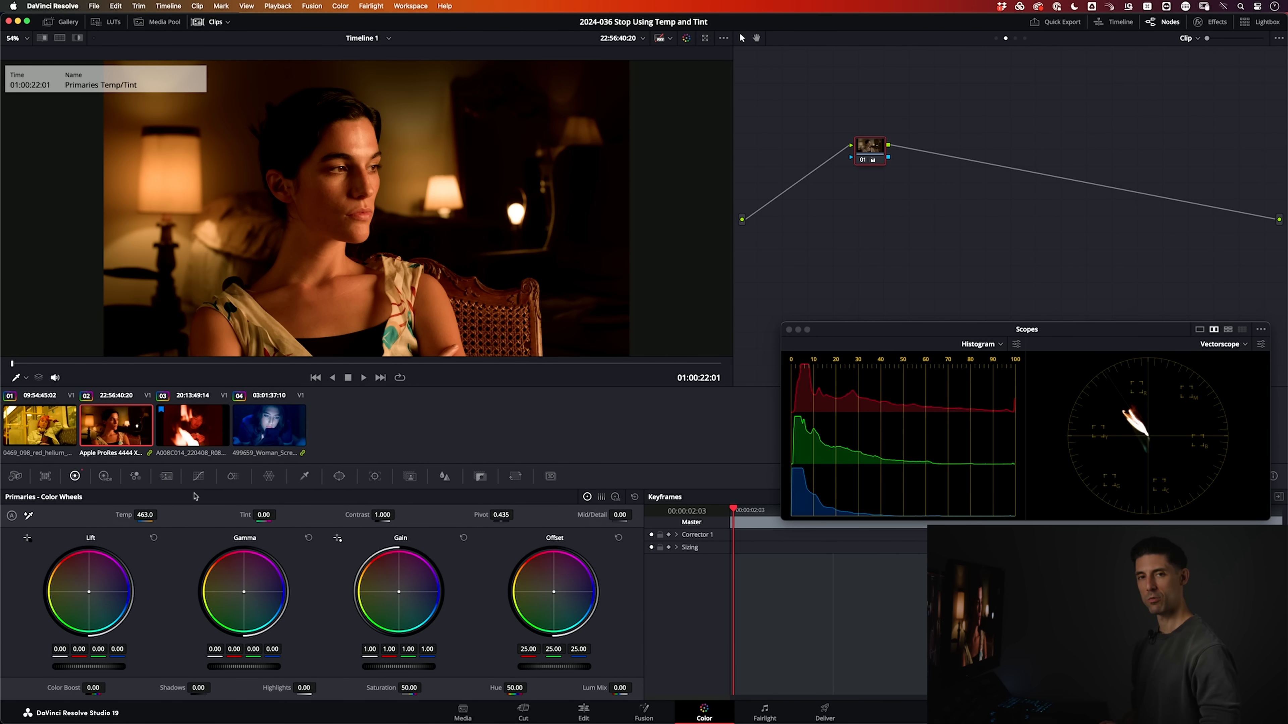
mouse_move(311, 395)
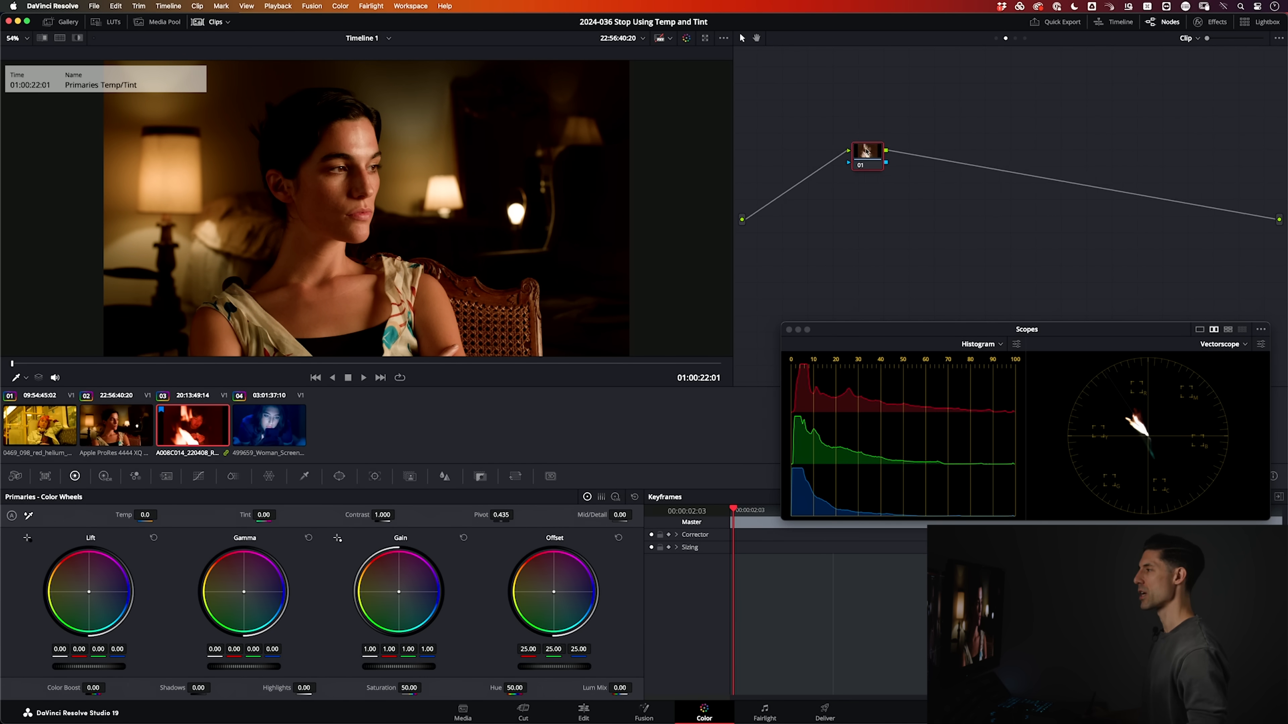
Step: Review the fire-lit clip's Camera Raw decode settings and return to the HDR wheels
left_click_drag(866, 152, 877, 144)
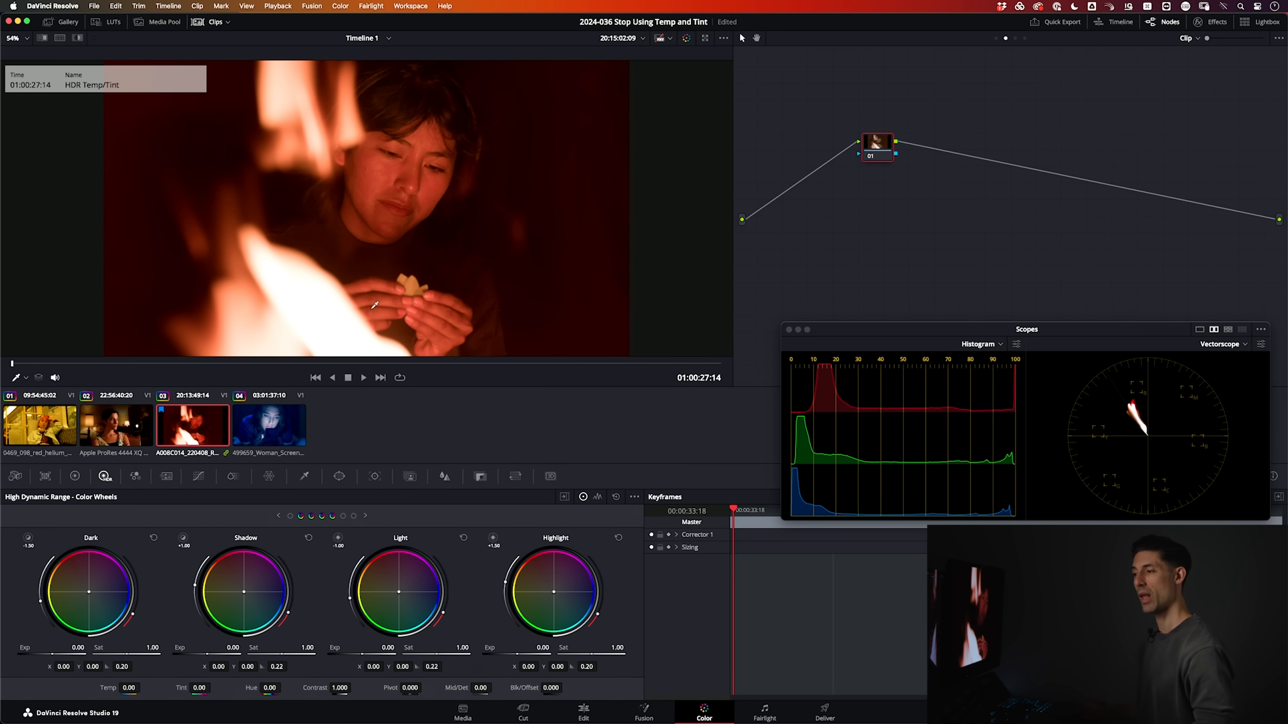
left_click(105, 477)
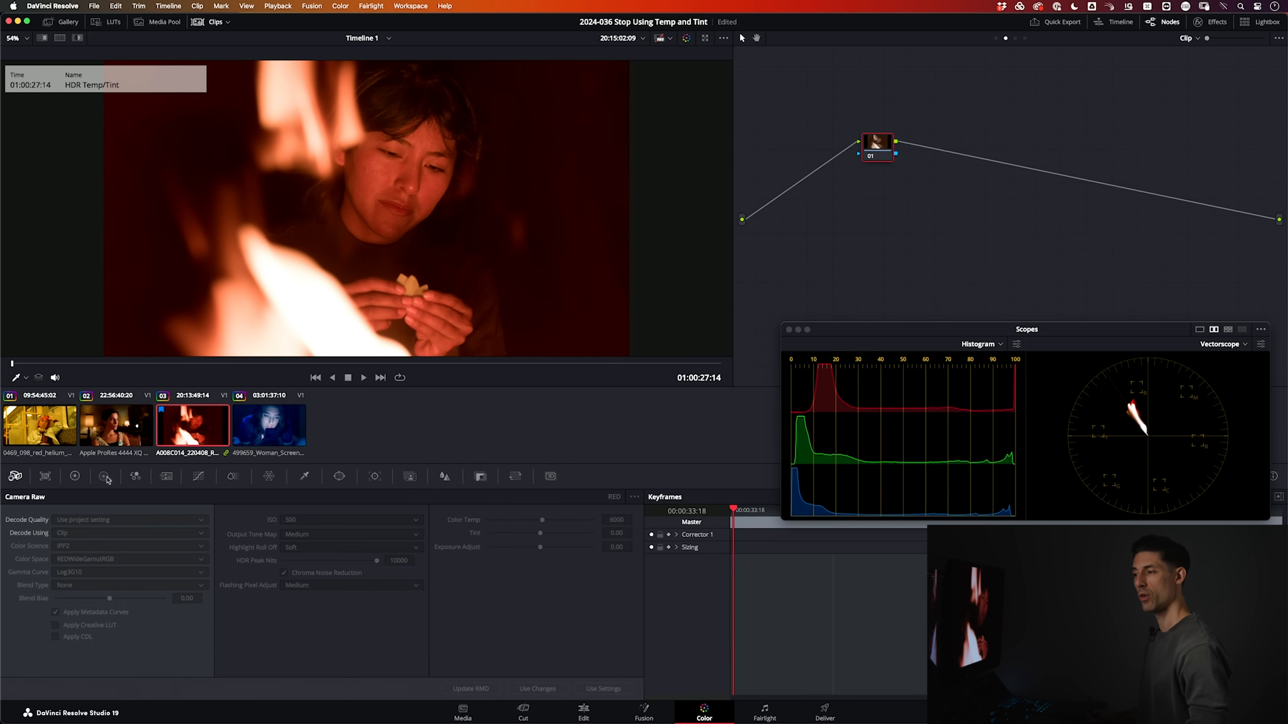
left_click(103, 476)
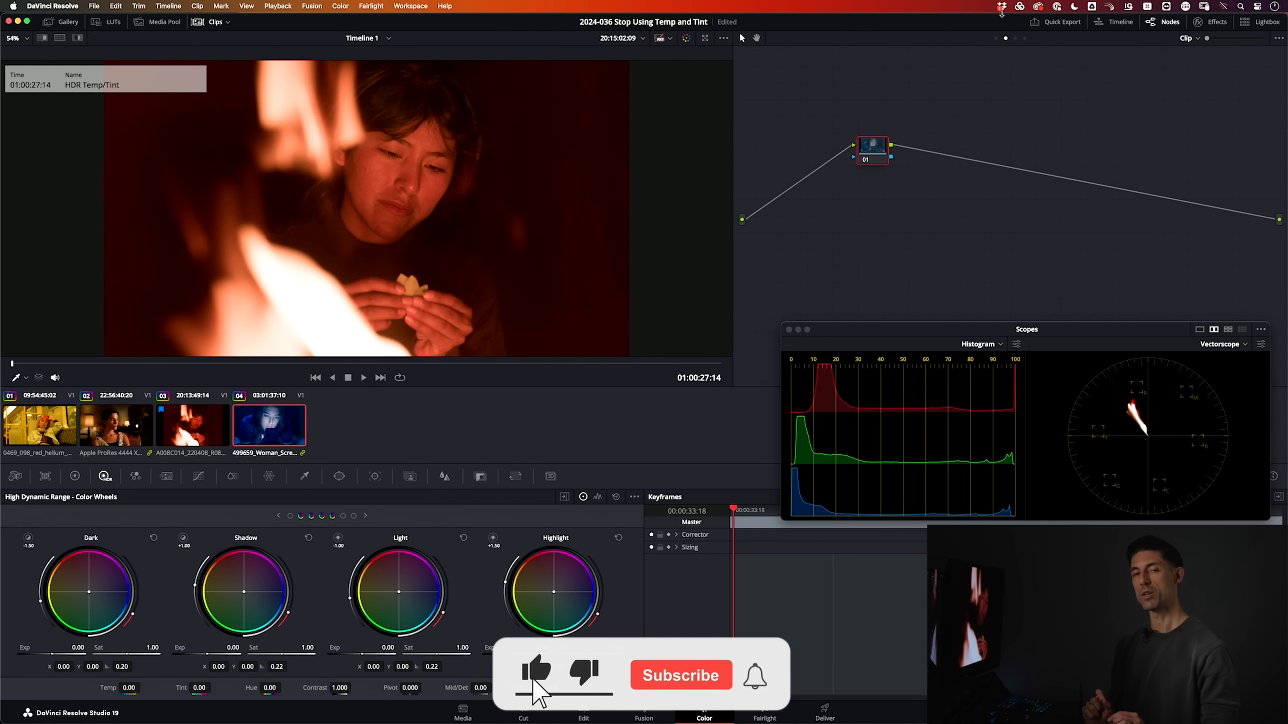
Step: Find Chromatic Adaptation in the Effects Library via 'chromatic' and apply it to node 01
left_click(680, 676)
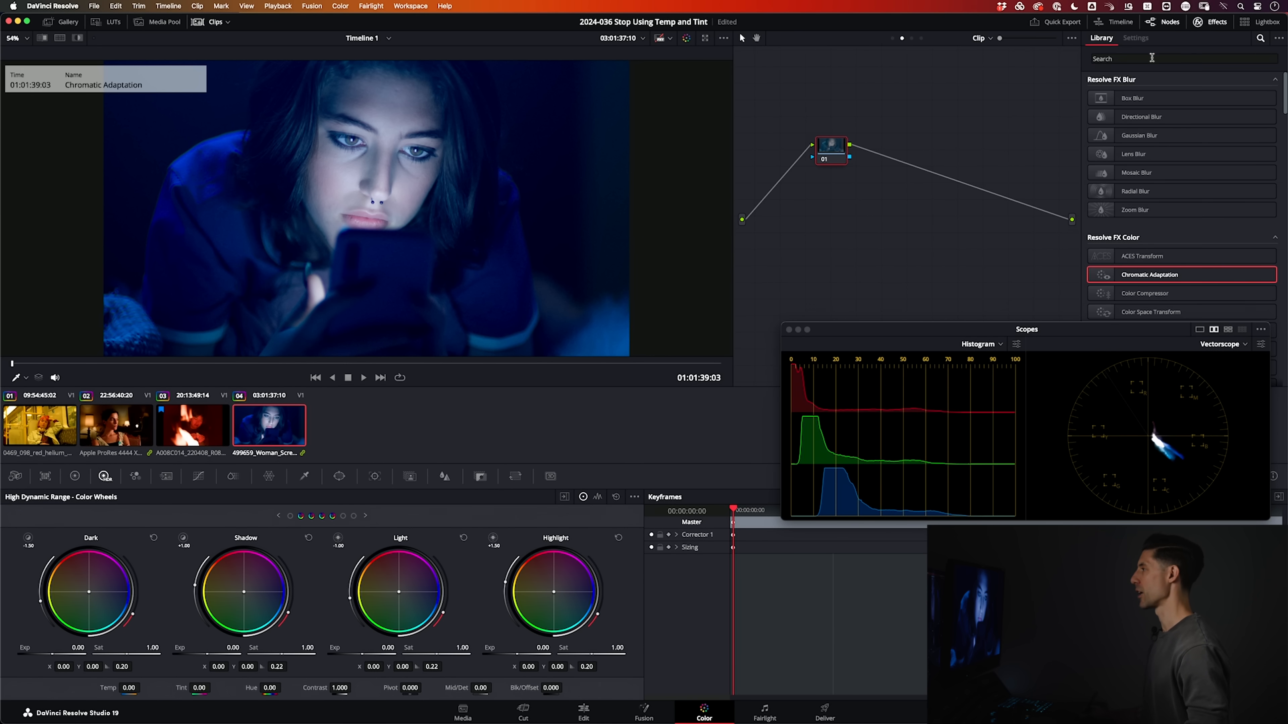
type("chromatic")
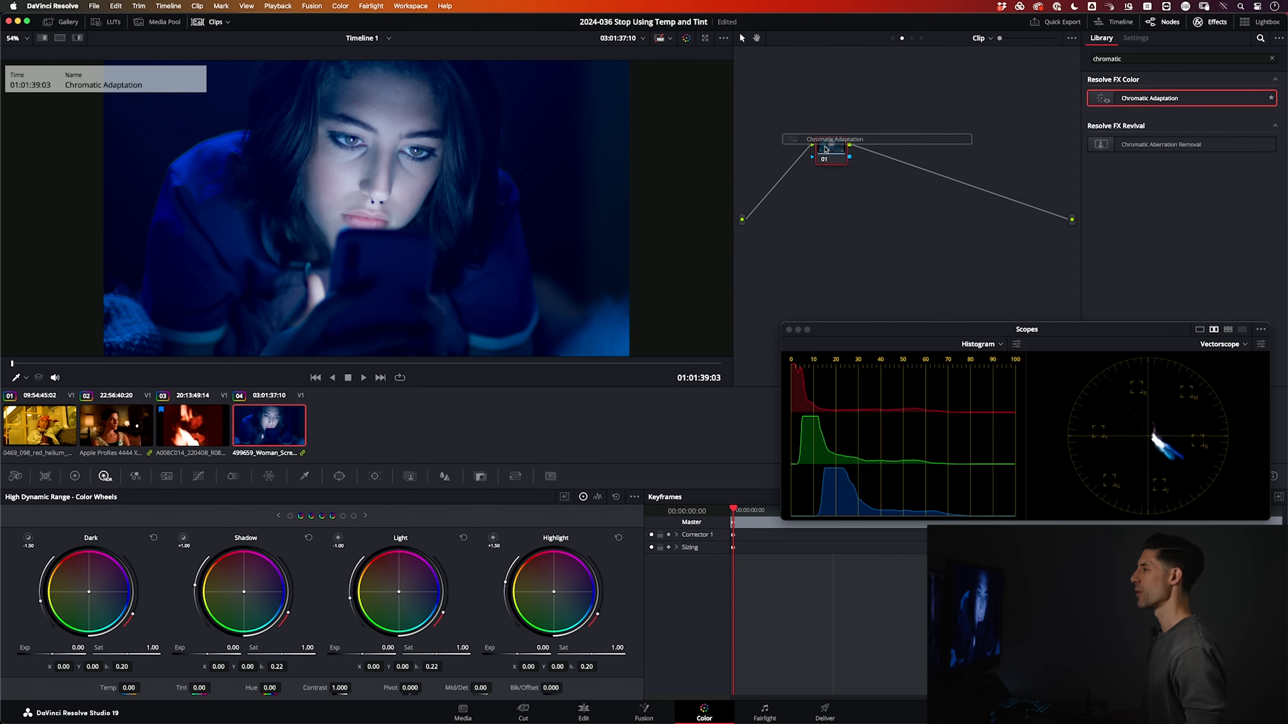
left_click(1135, 38)
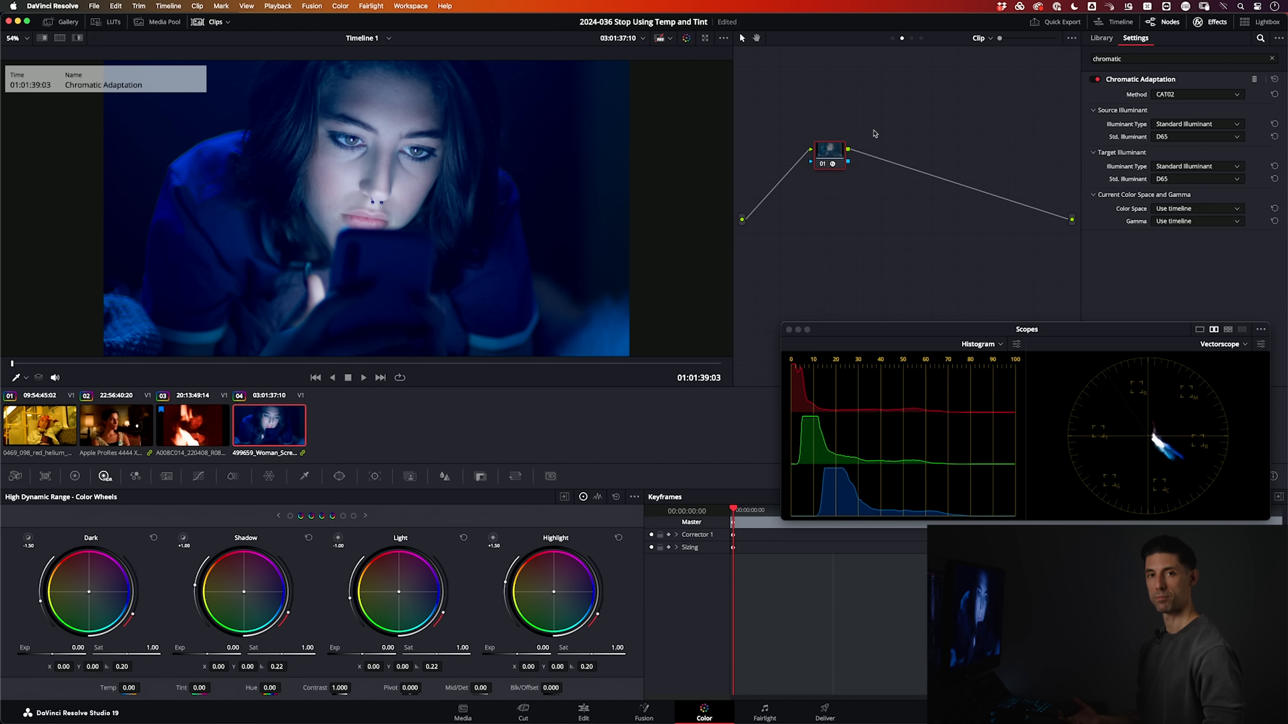
Step: Use Color Temperature illuminants, trying 3500 then settling on source 6500 K and target 4500 K
left_click(1196, 124)
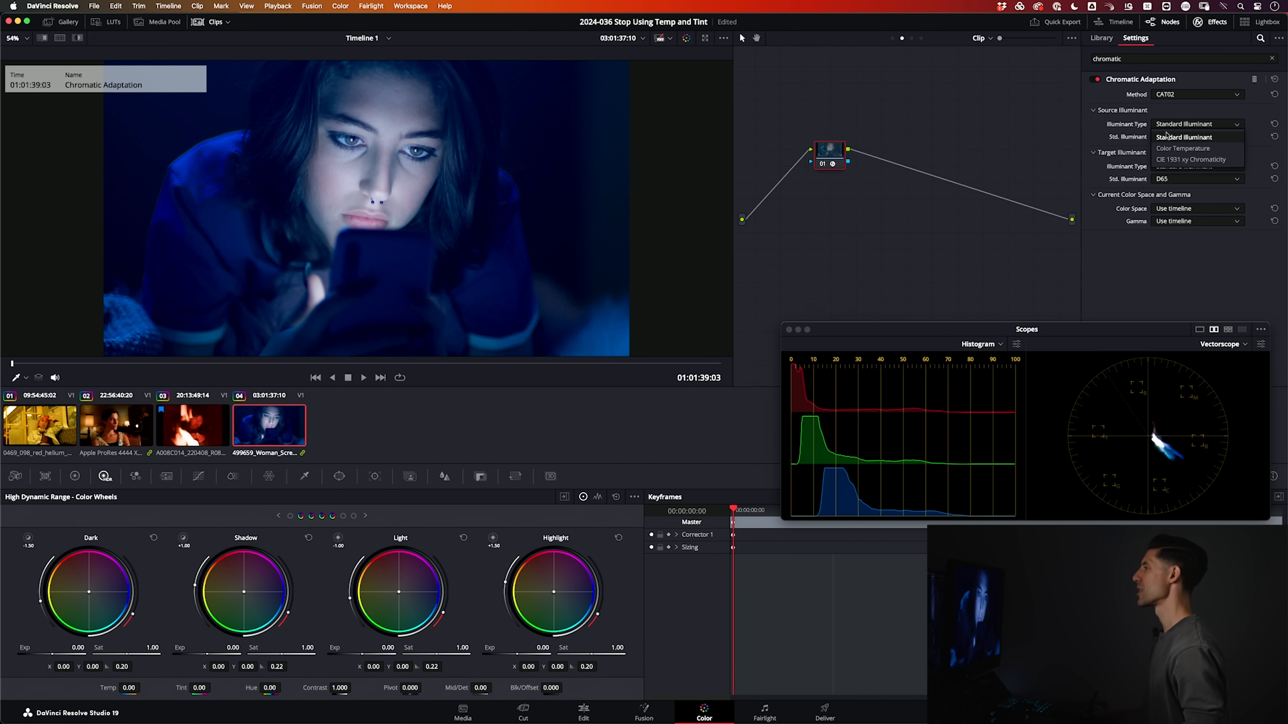
left_click(1182, 147)
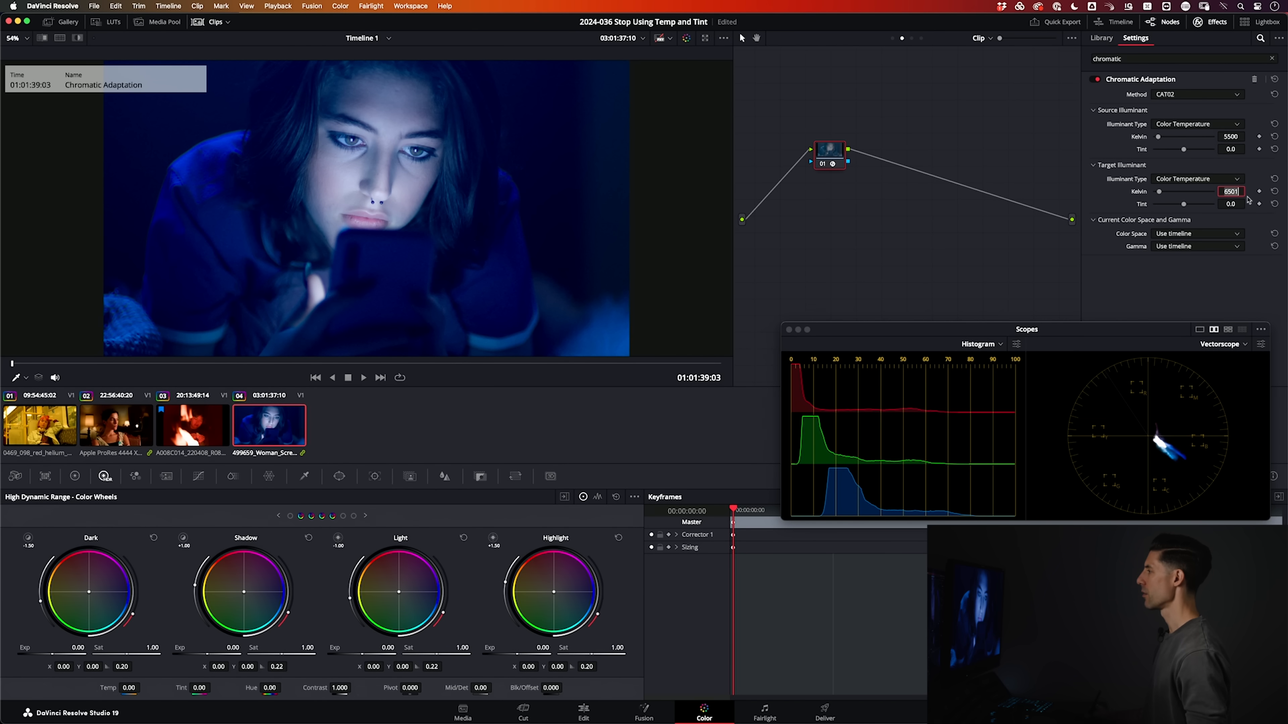
type("3500")
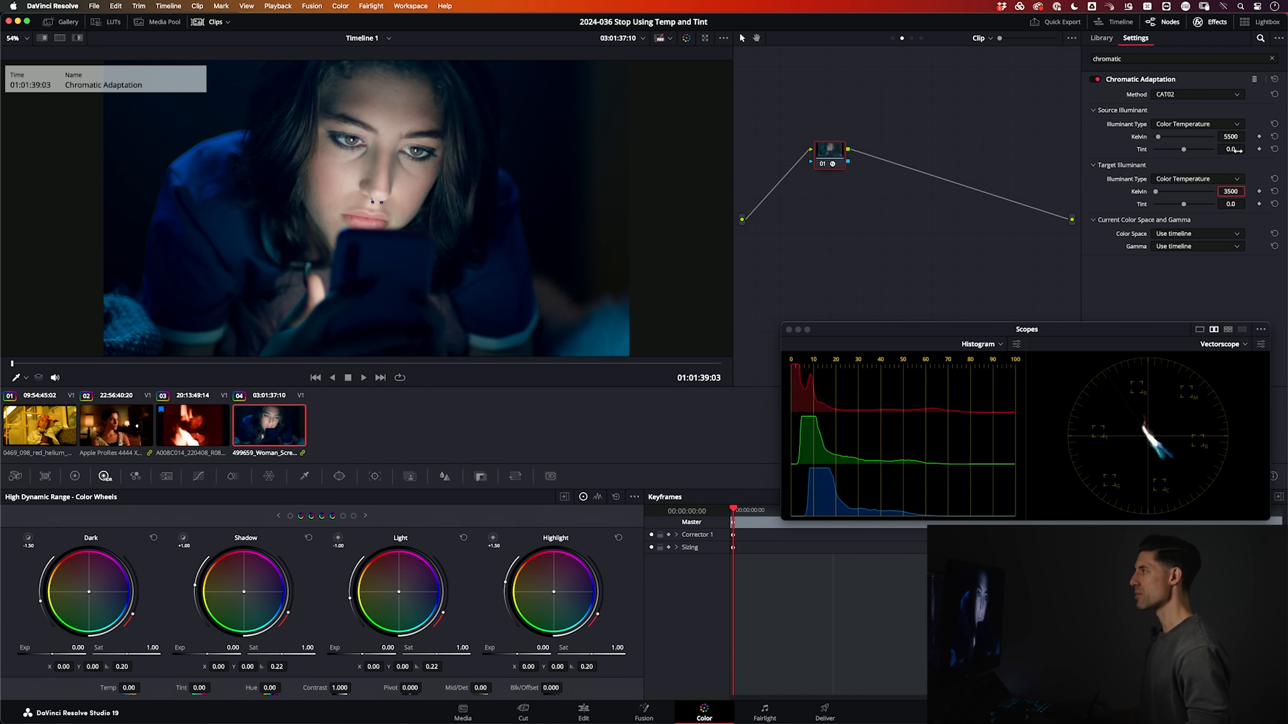
mouse_move(1186, 141)
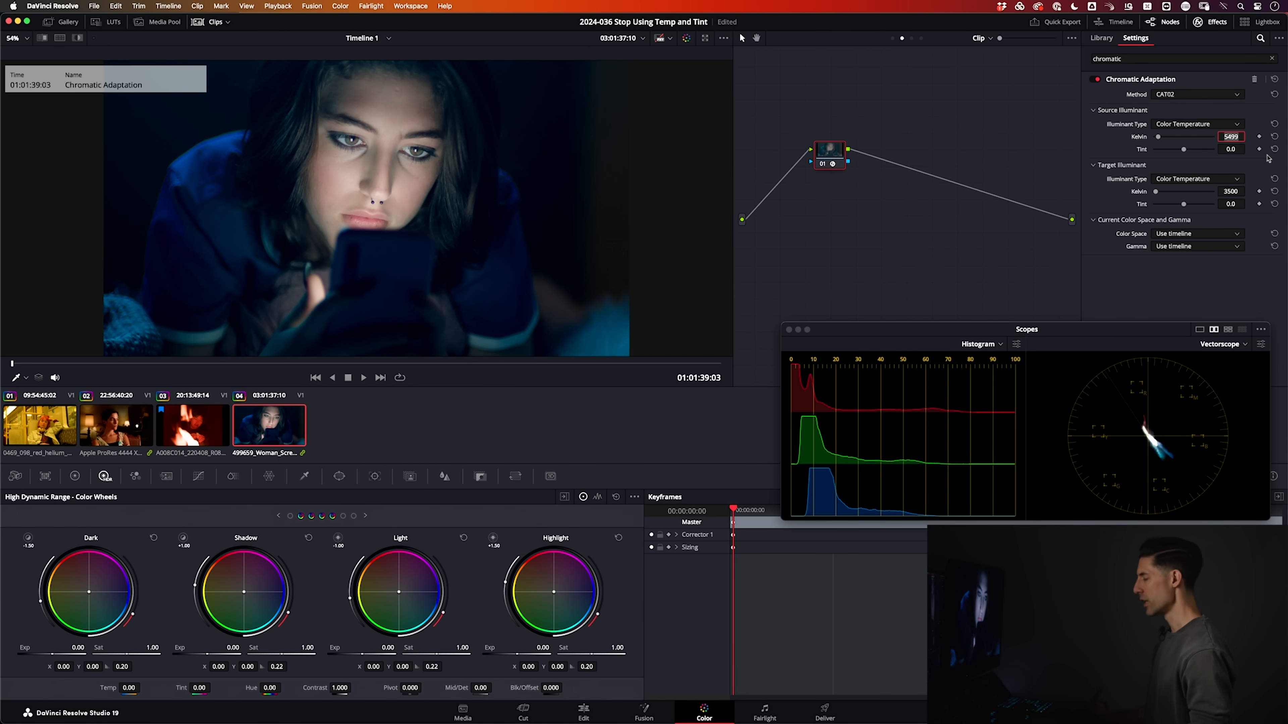
type("6500")
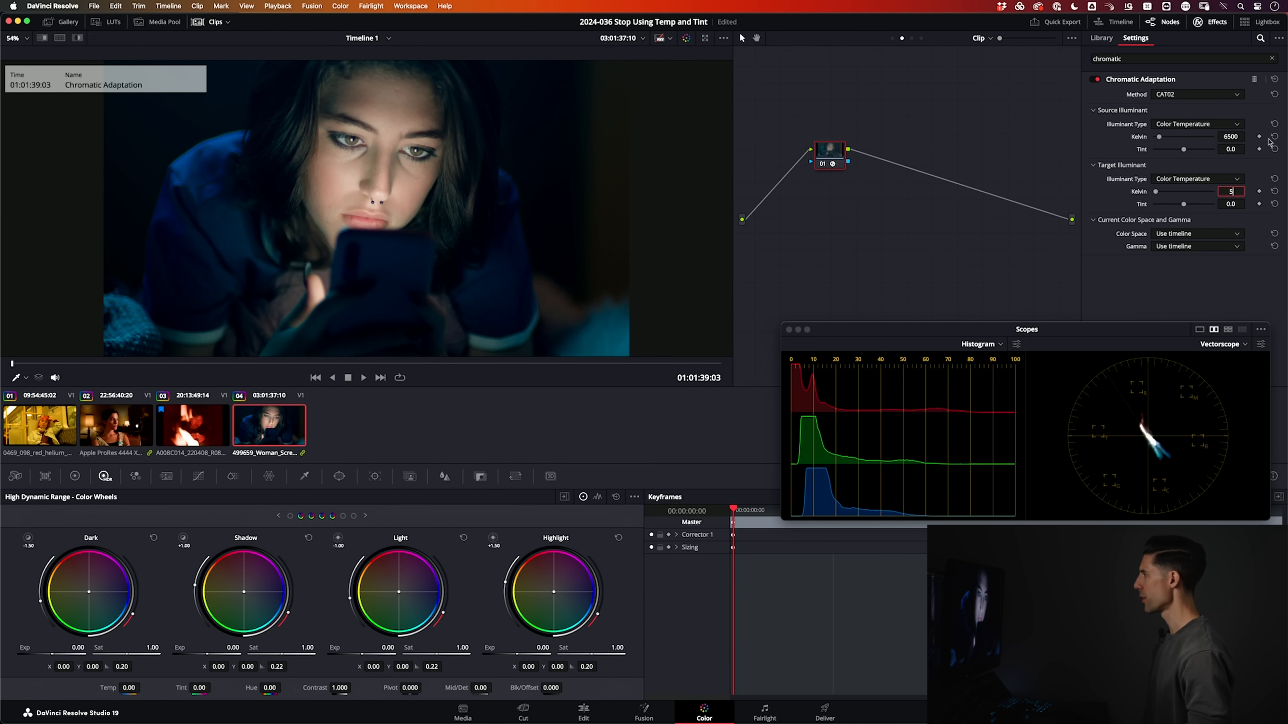
type("4500")
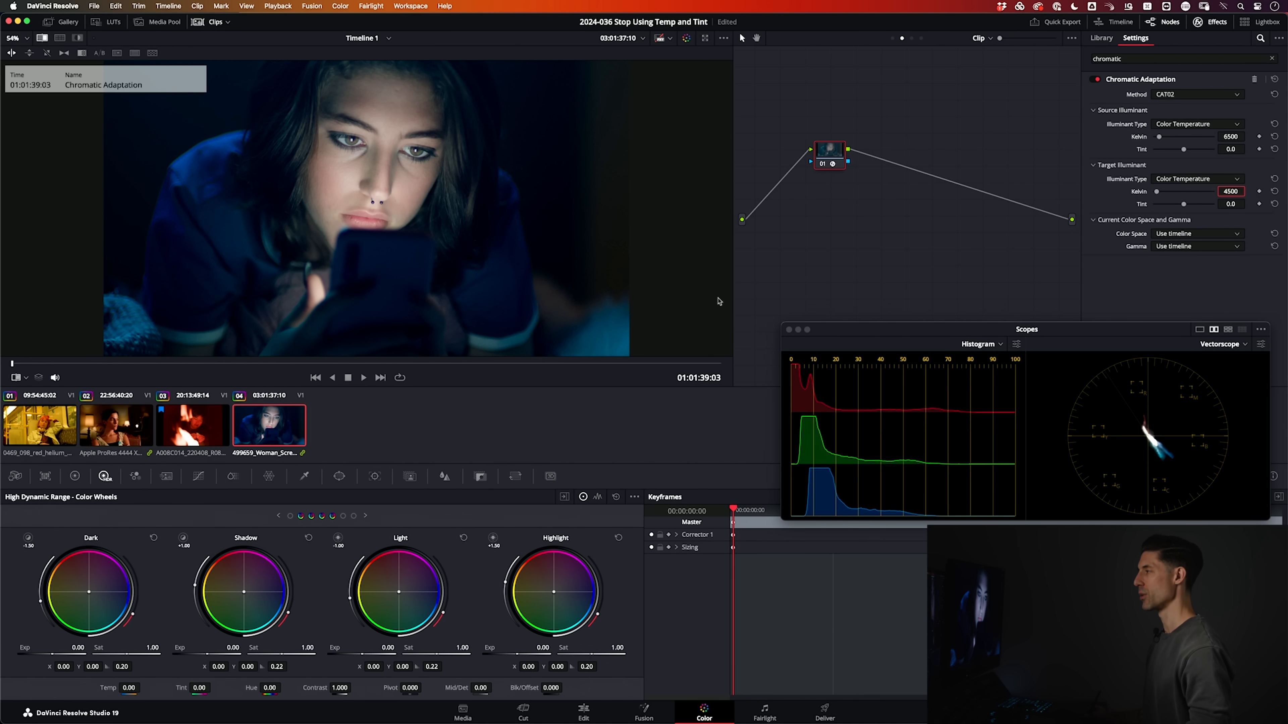
mouse_move(952, 171)
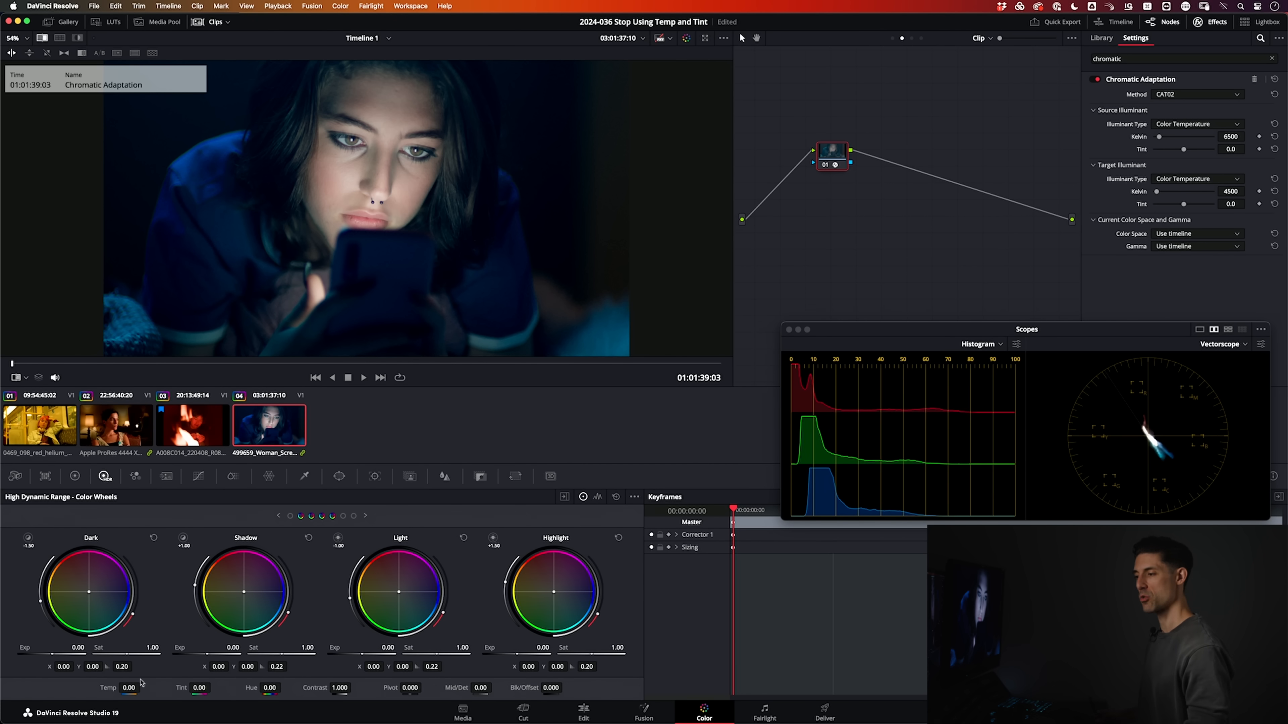
mouse_move(170, 683)
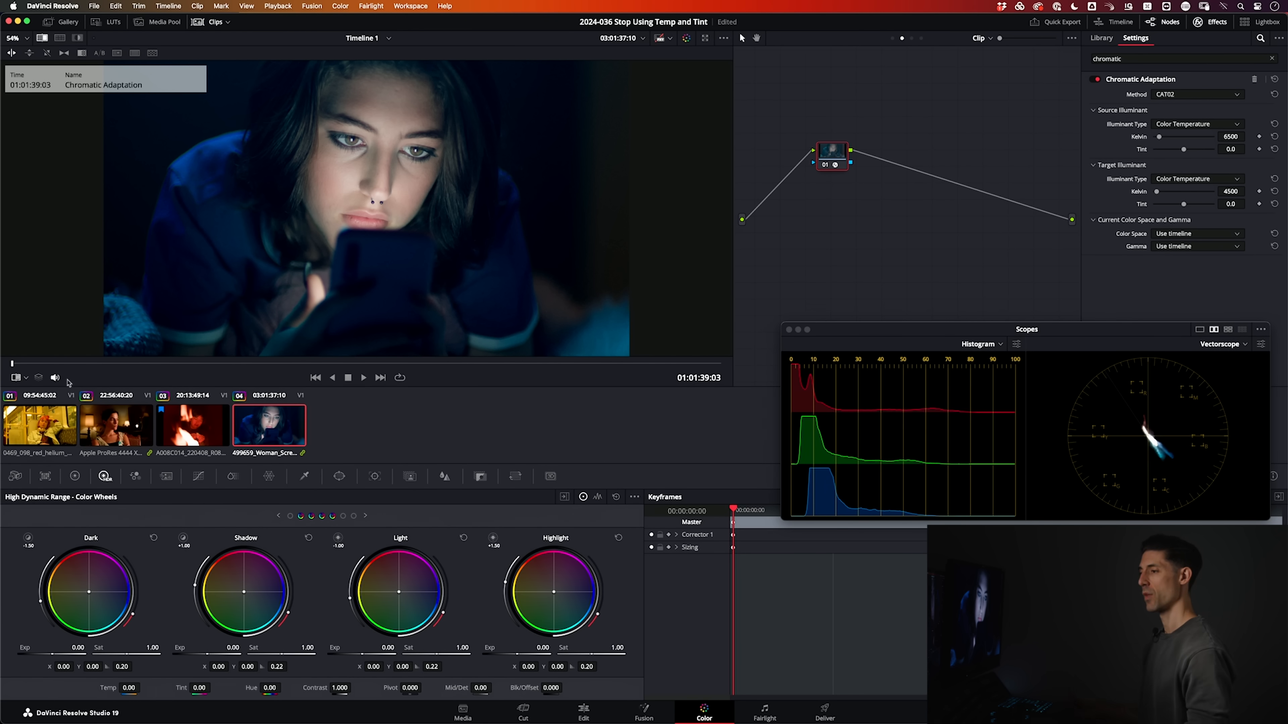
Step: Select the yellow-tinted subway clip and set node 01's gamma to Linear
left_click(1101, 37)
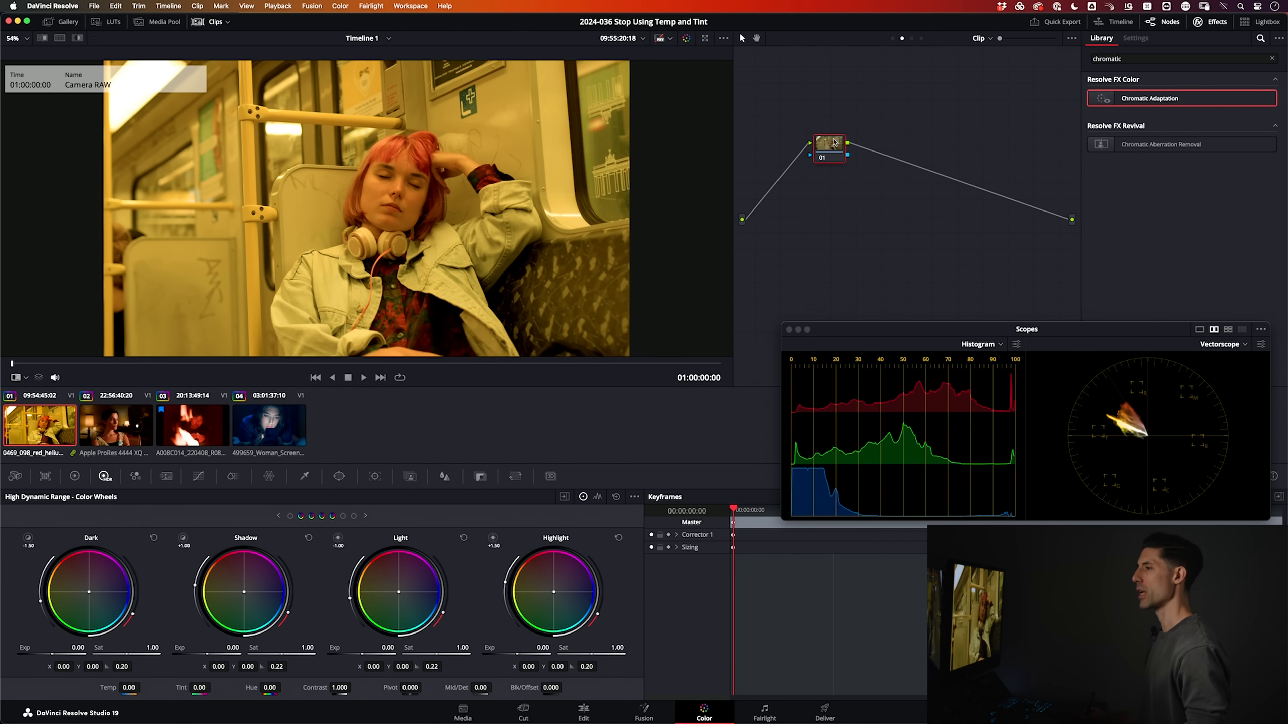
right_click(827, 143)
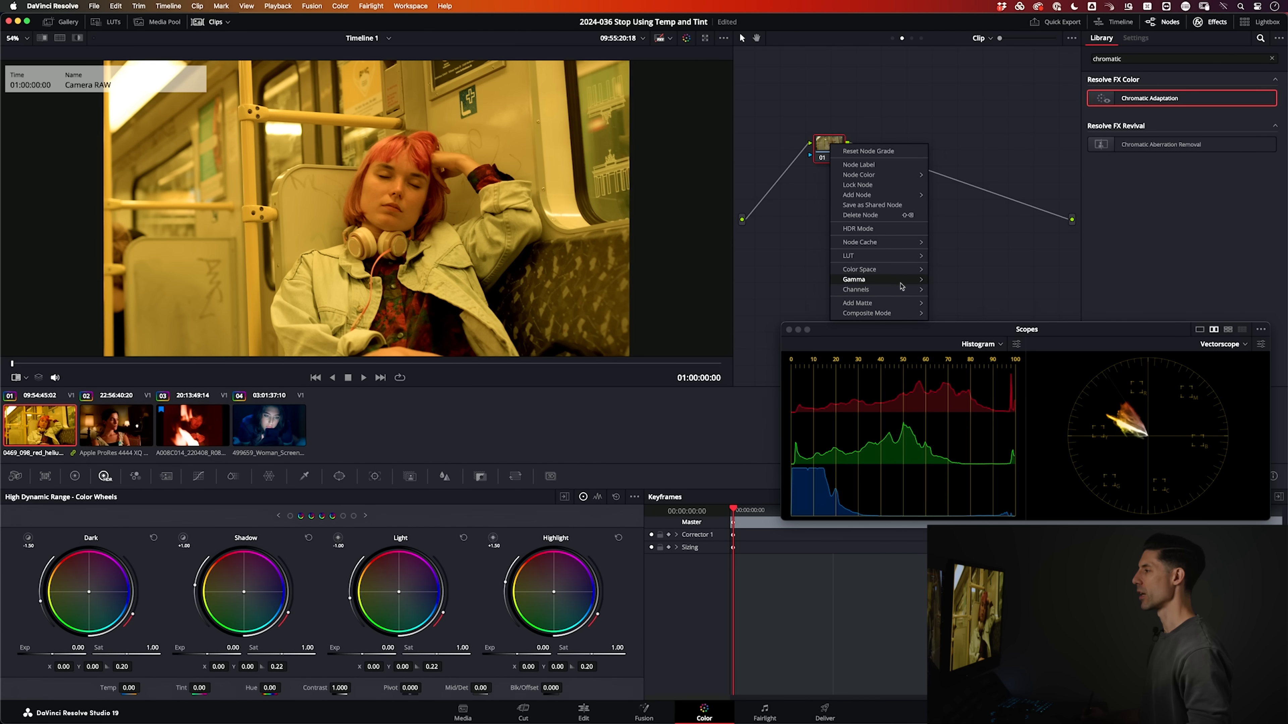
left_click(853, 279)
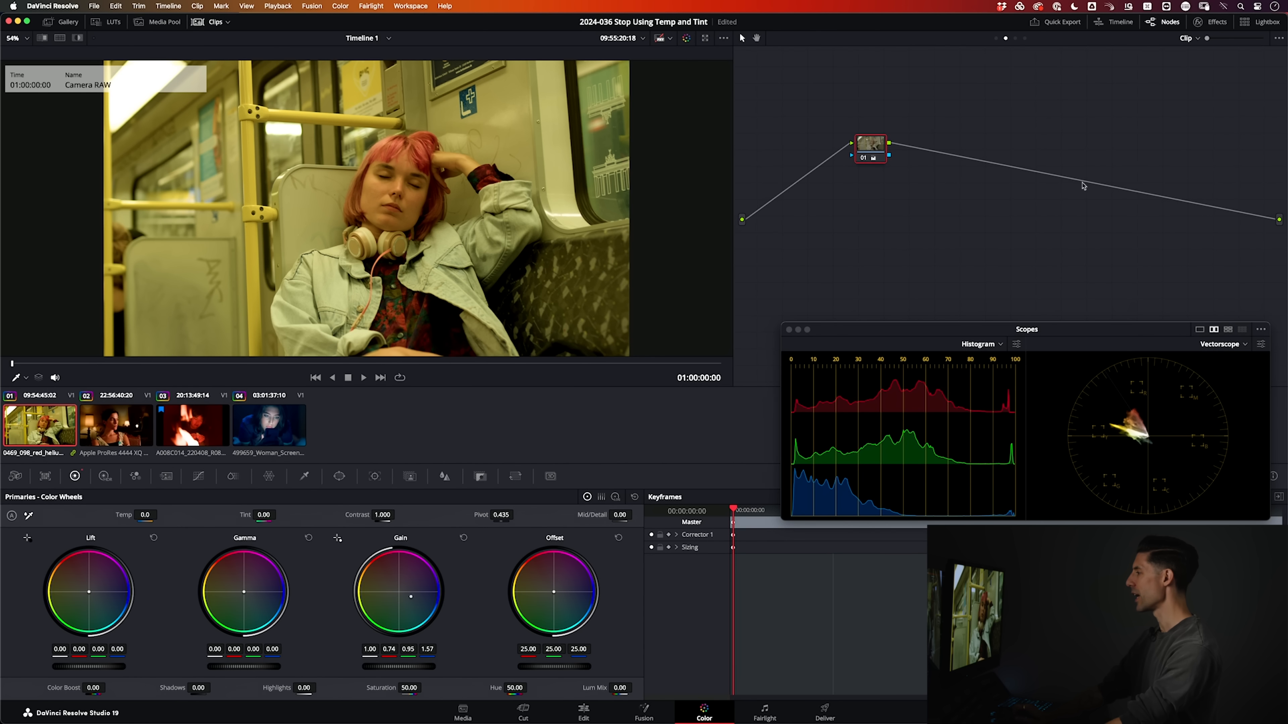
mouse_move(1149, 423)
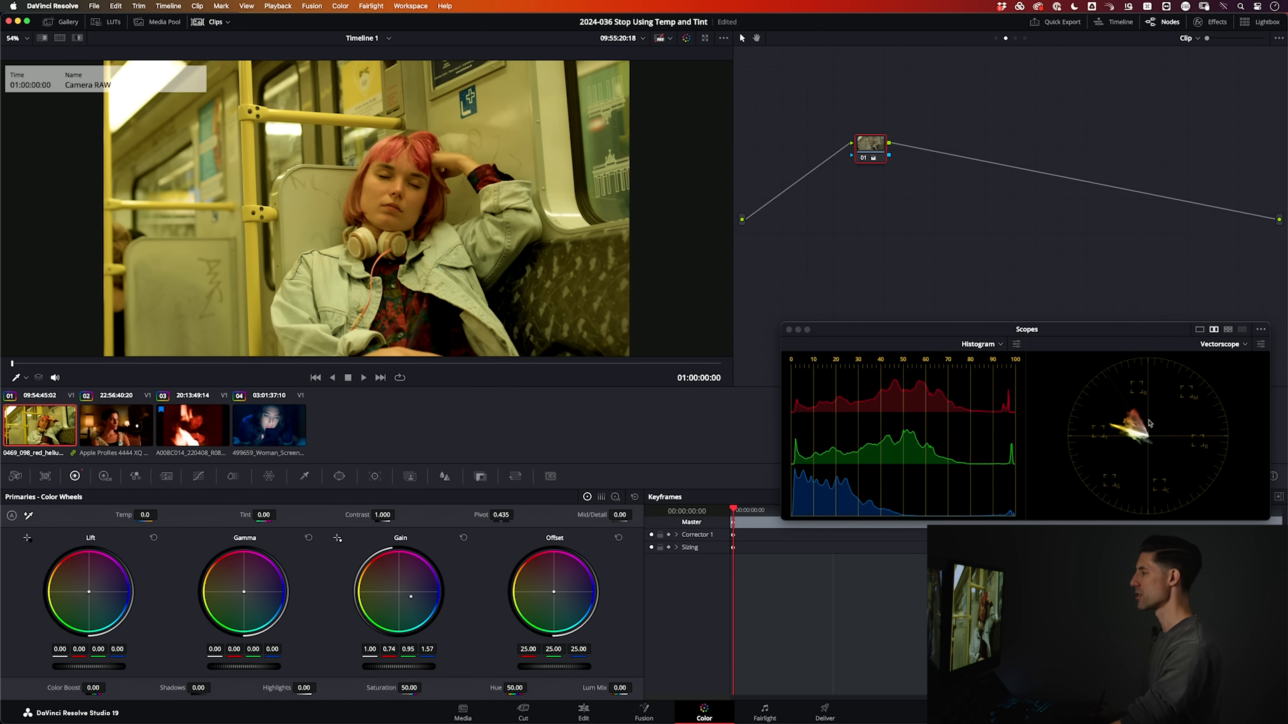
mouse_move(1200, 322)
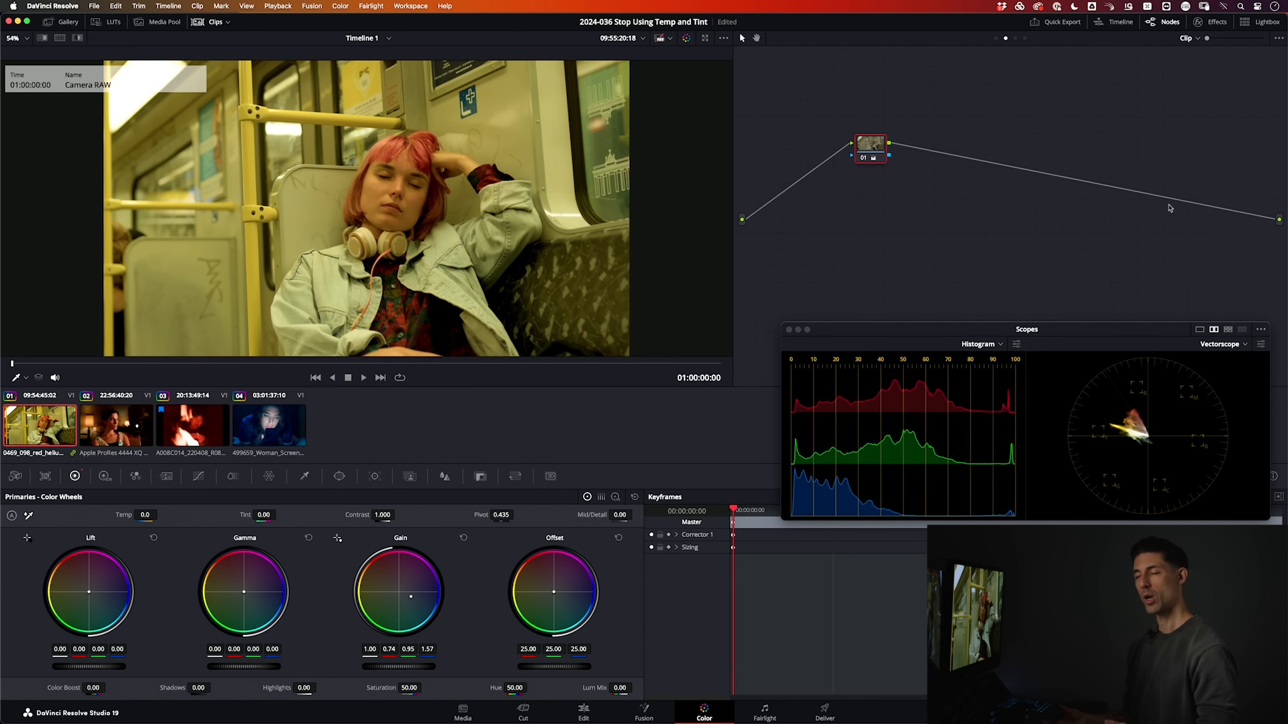
mouse_move(1044, 333)
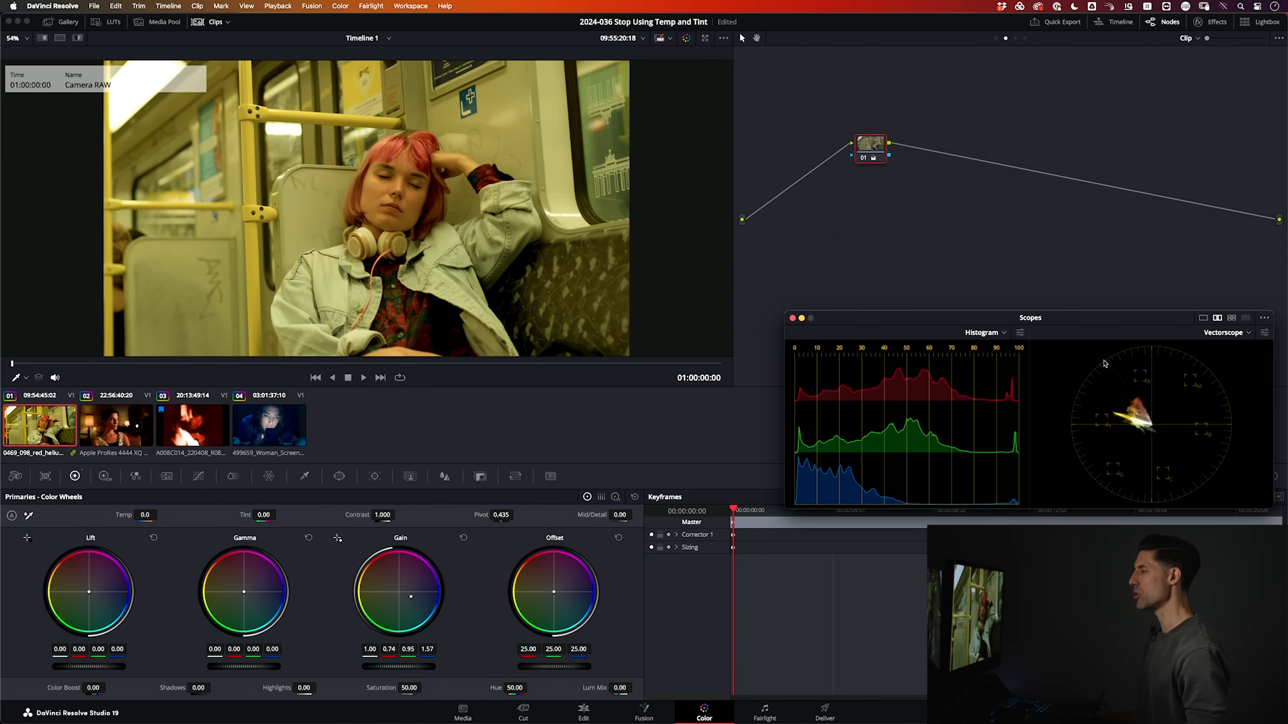
mouse_move(1163, 442)
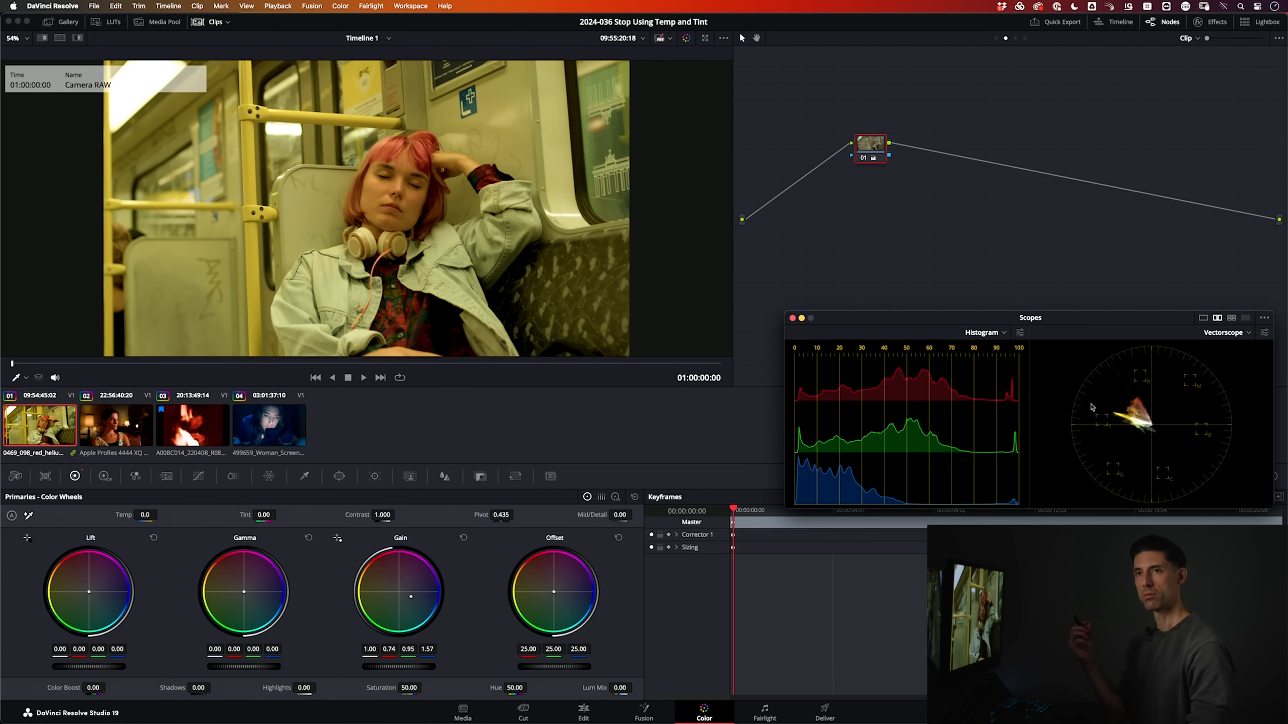
mouse_move(901, 168)
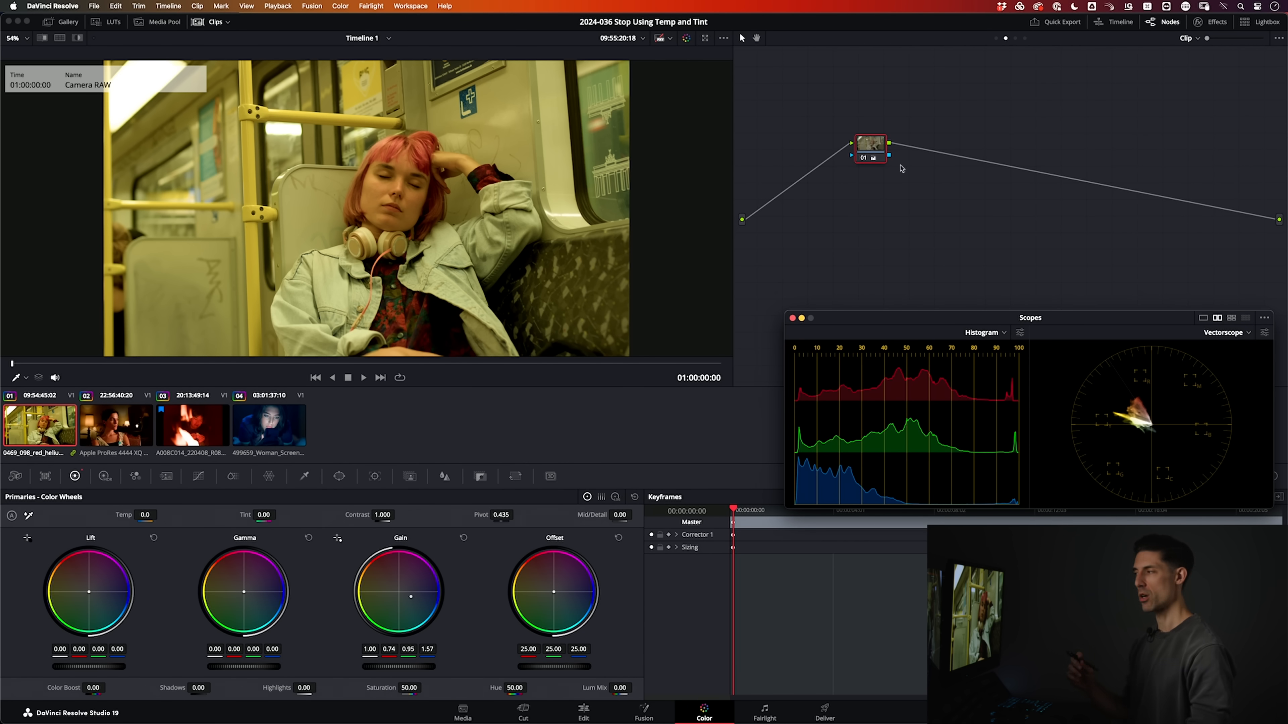
mouse_move(1110, 341)
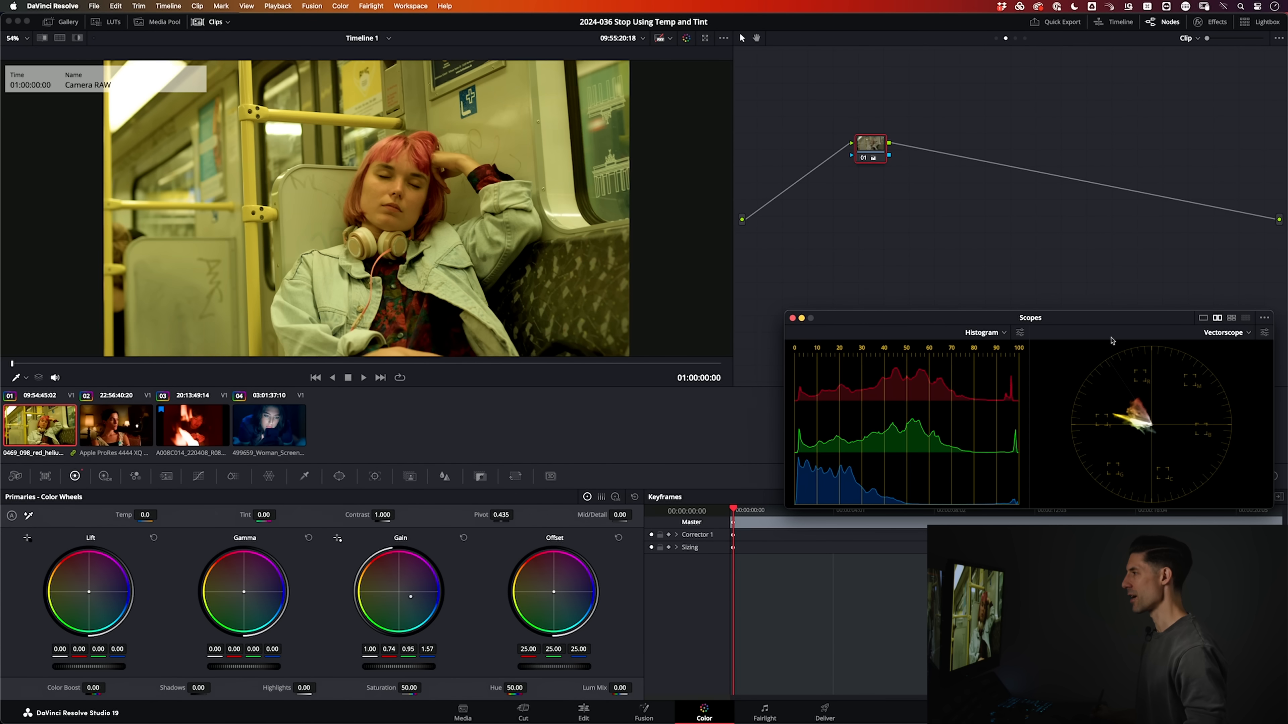